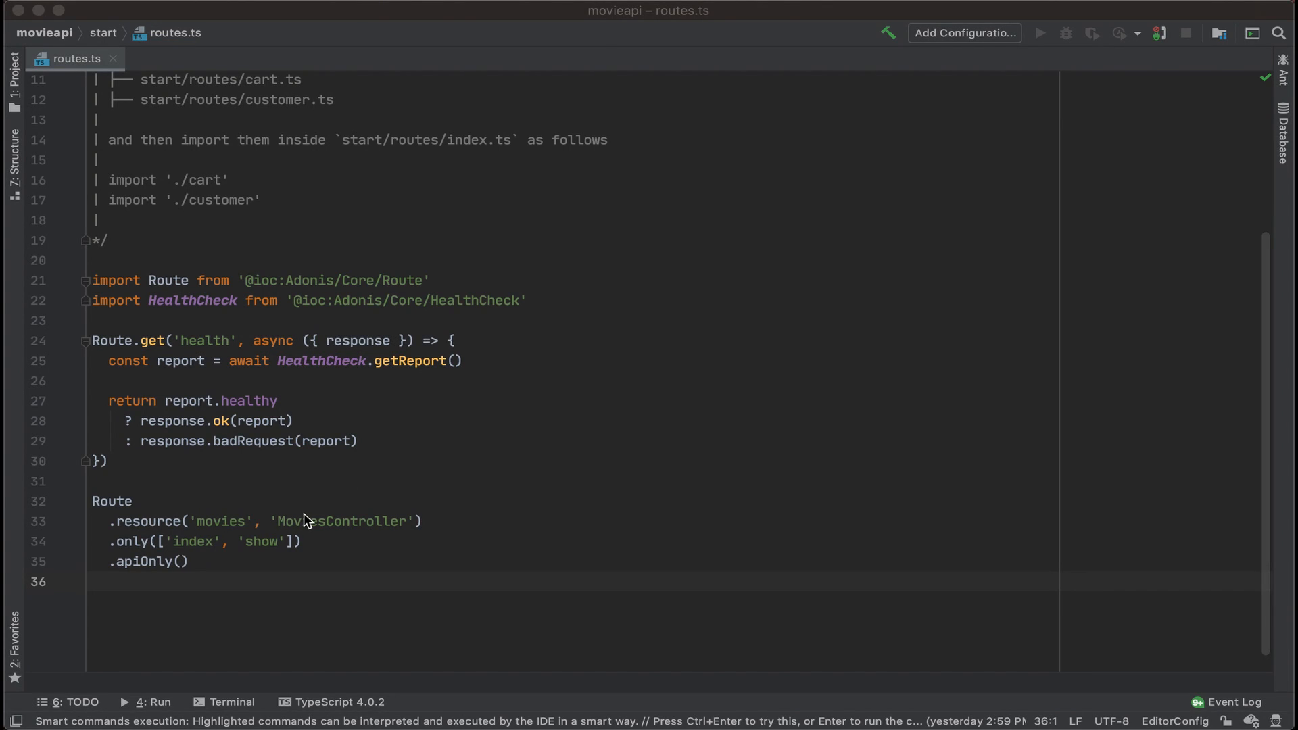
pyautogui.moveTo(327, 534)
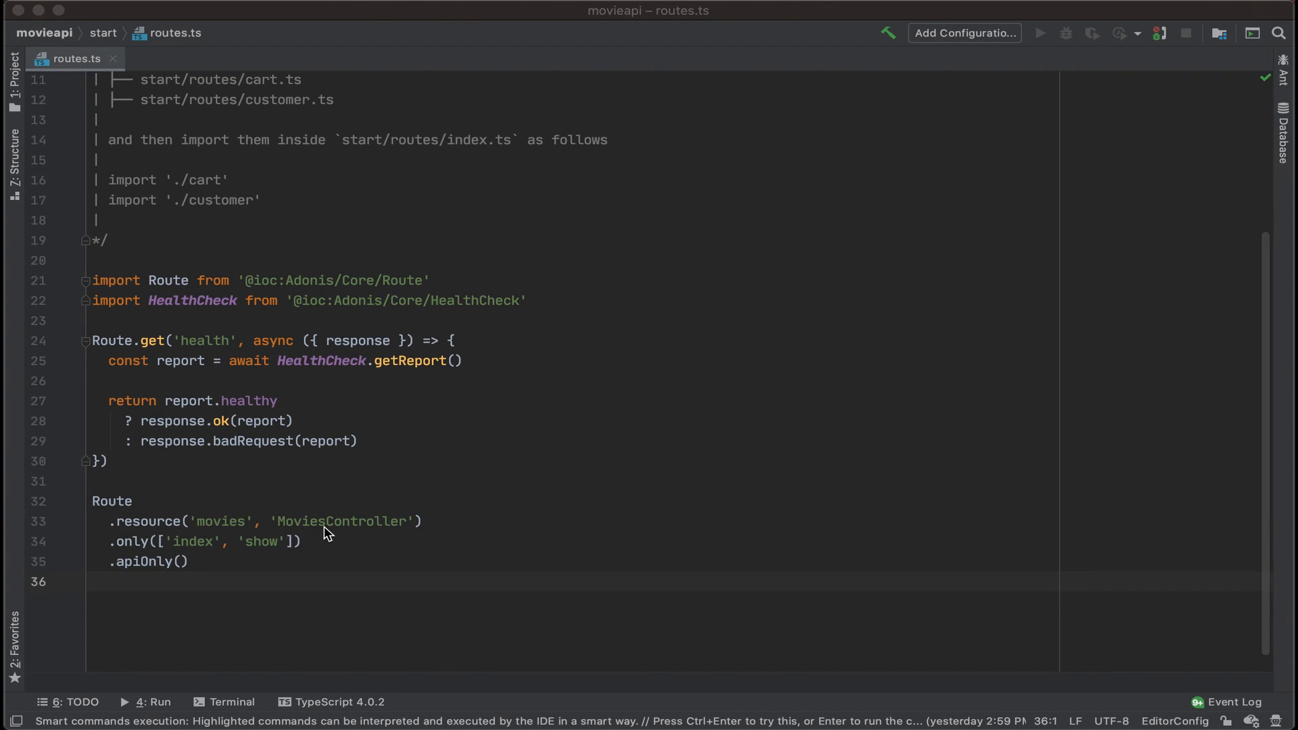
# Check the MoviesController name in routes.ts and bring up a terminal for the movieapi project
pyautogui.doubleClick(341, 522)
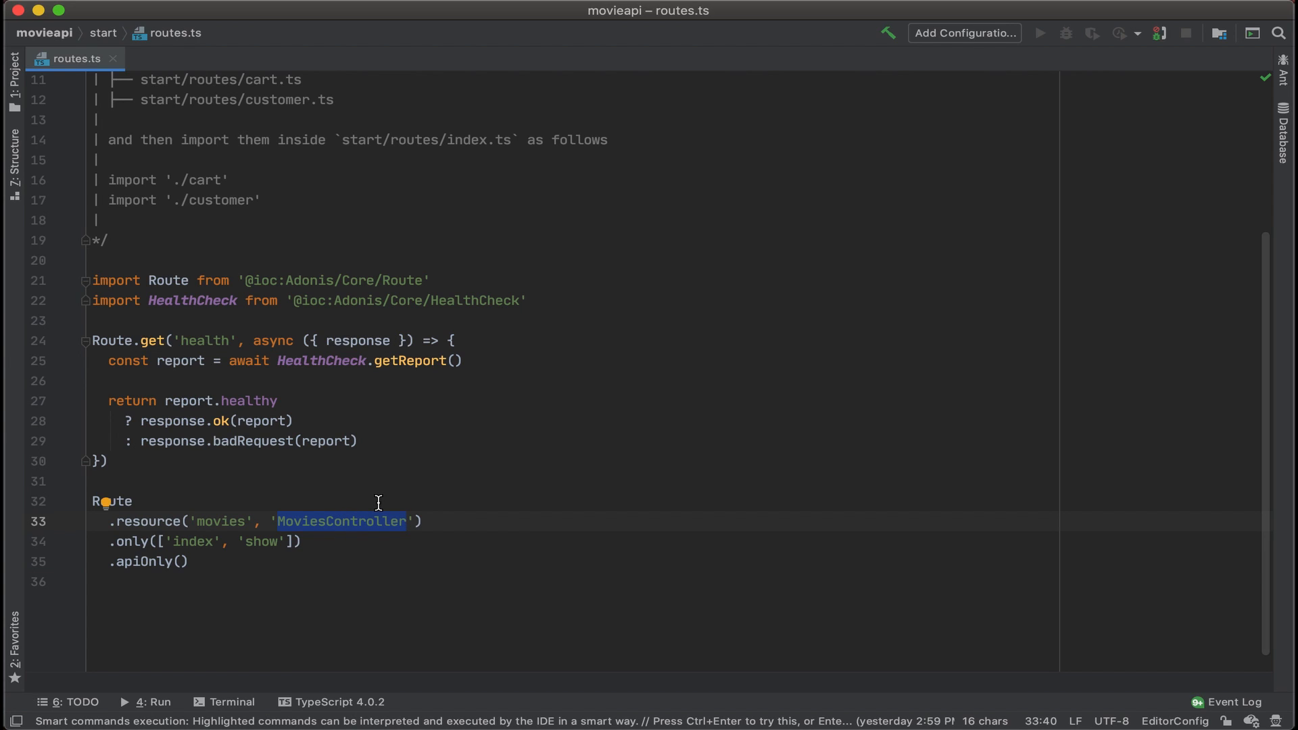
pyautogui.click(233, 702)
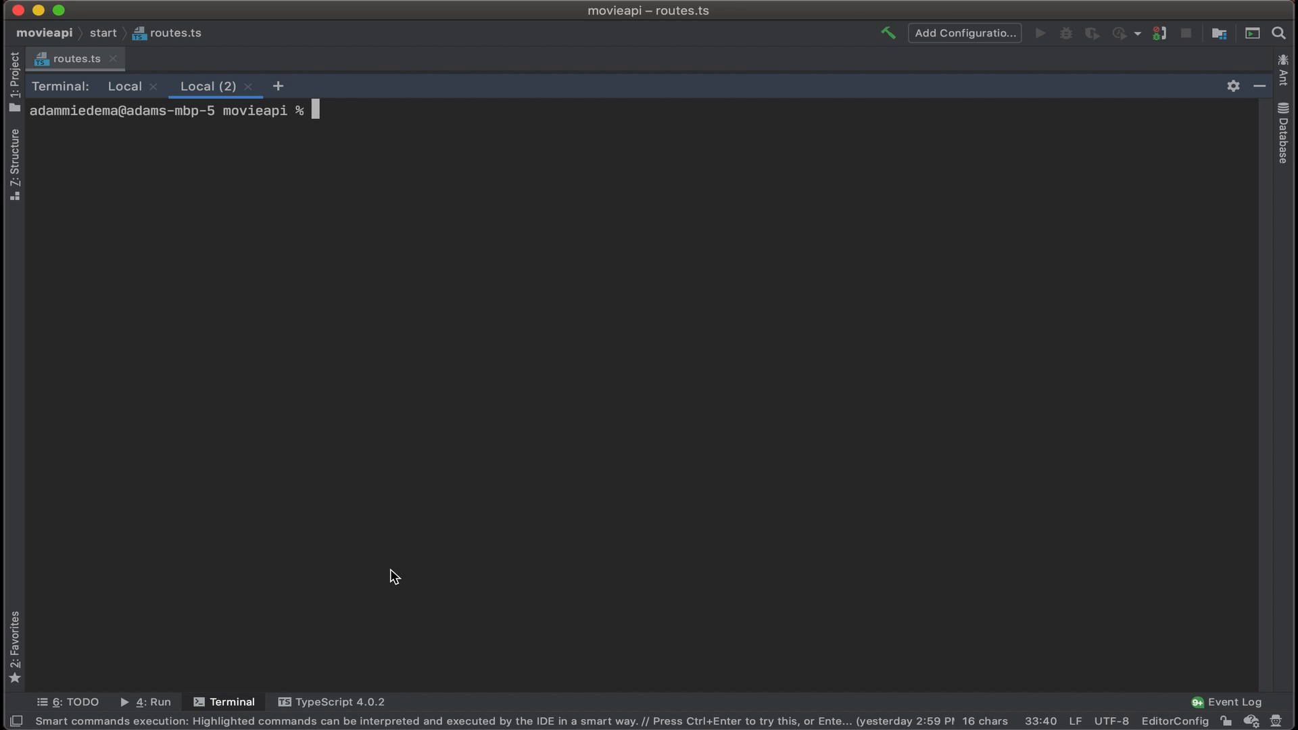
# Run 'node ace make:controller MoviesController' to generate the controller, then hide the terminal
pyautogui.write('node ace')
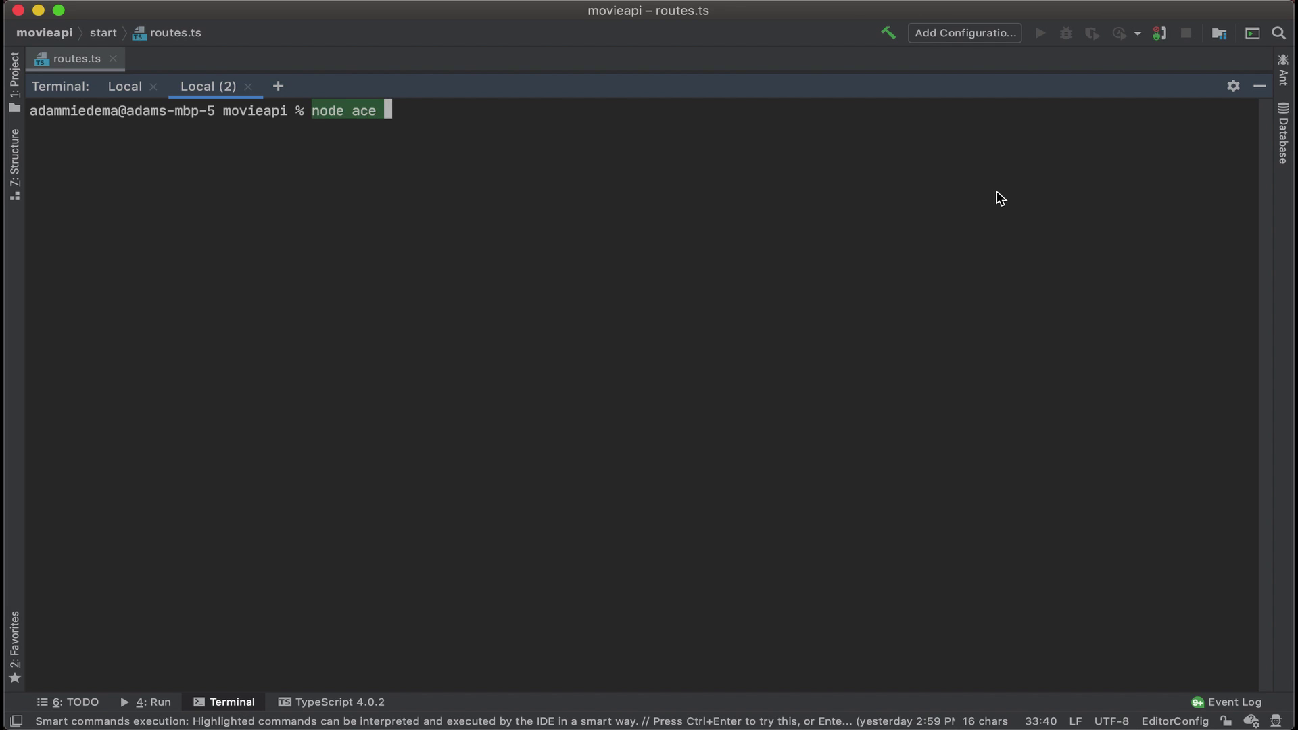
pyautogui.write('make:c')
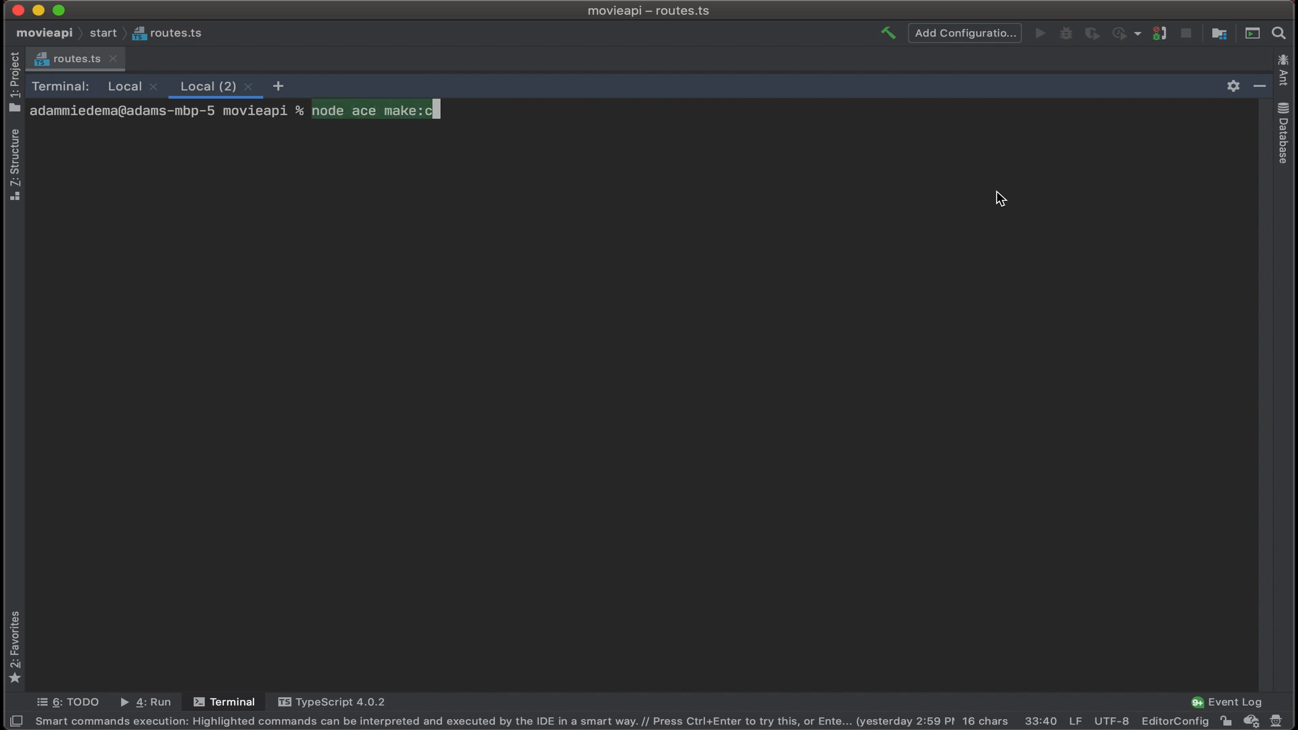
pyautogui.write('ontroller MoviesController')
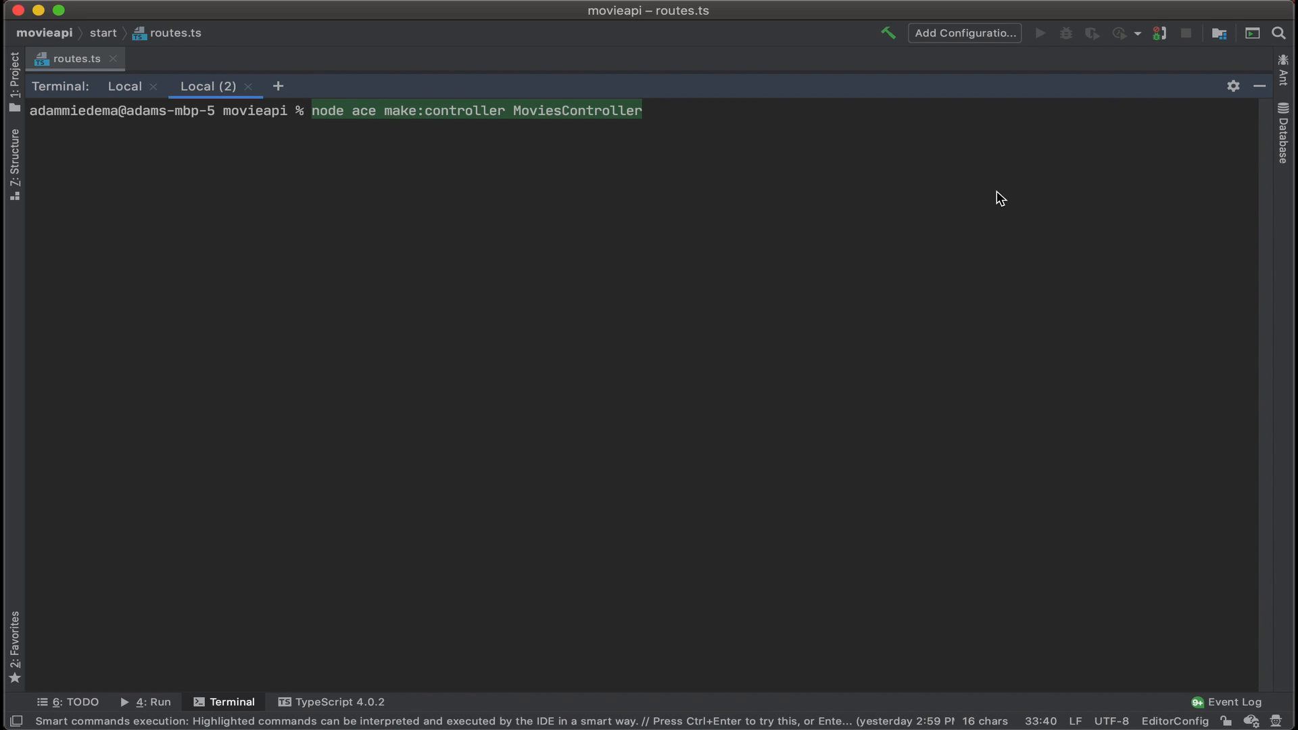
pyautogui.press('Enter')
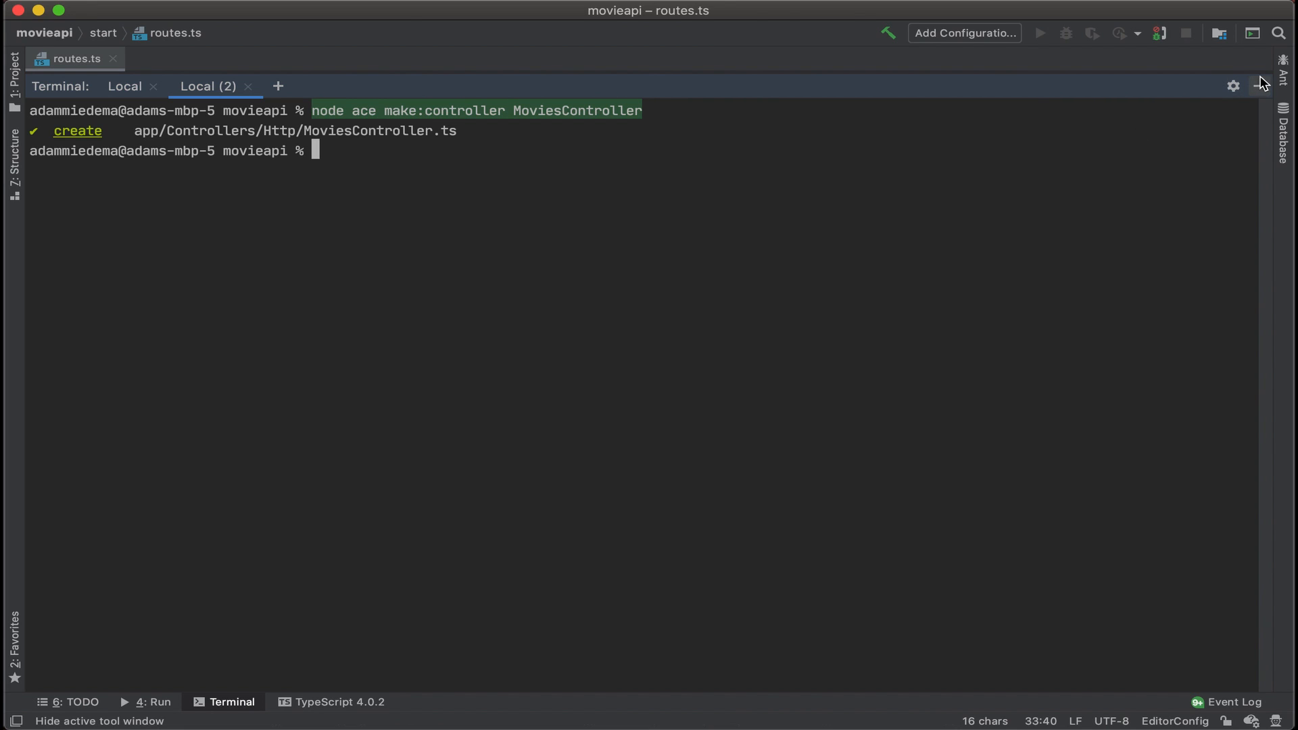
pyautogui.moveTo(1258, 84)
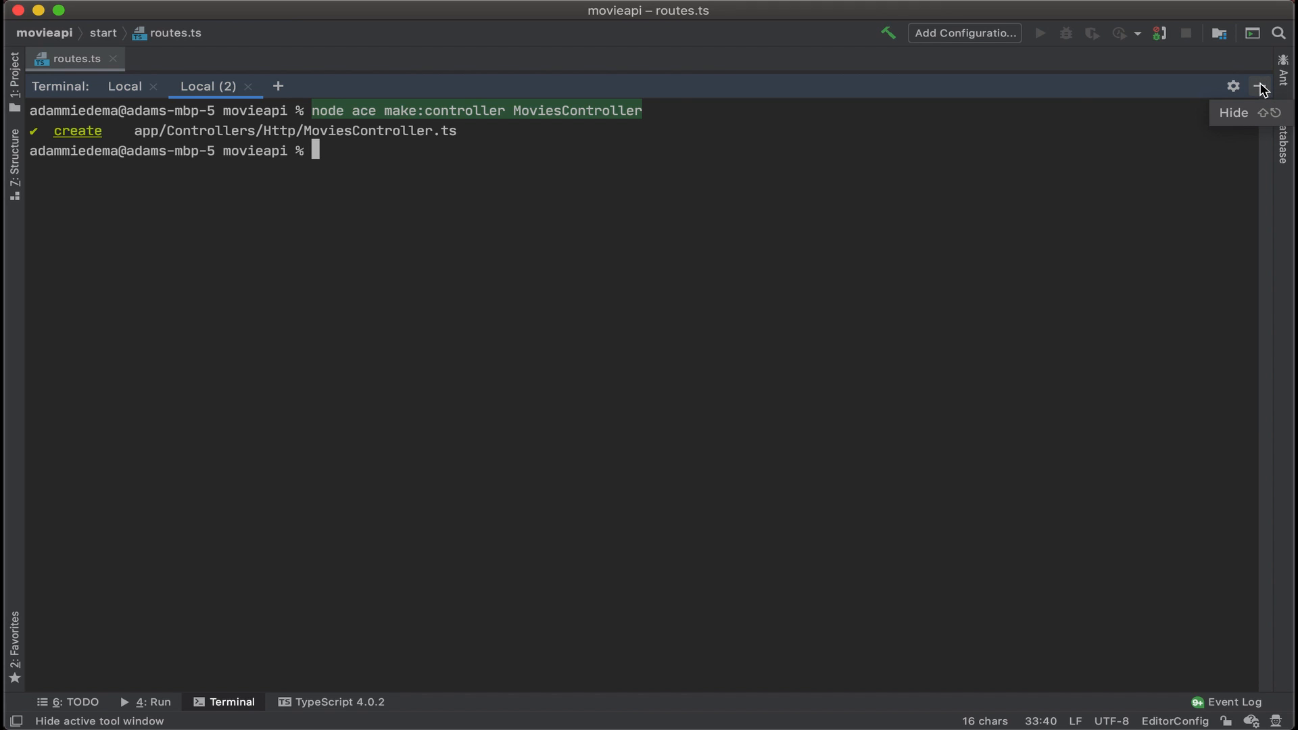
pyautogui.click(1270, 84)
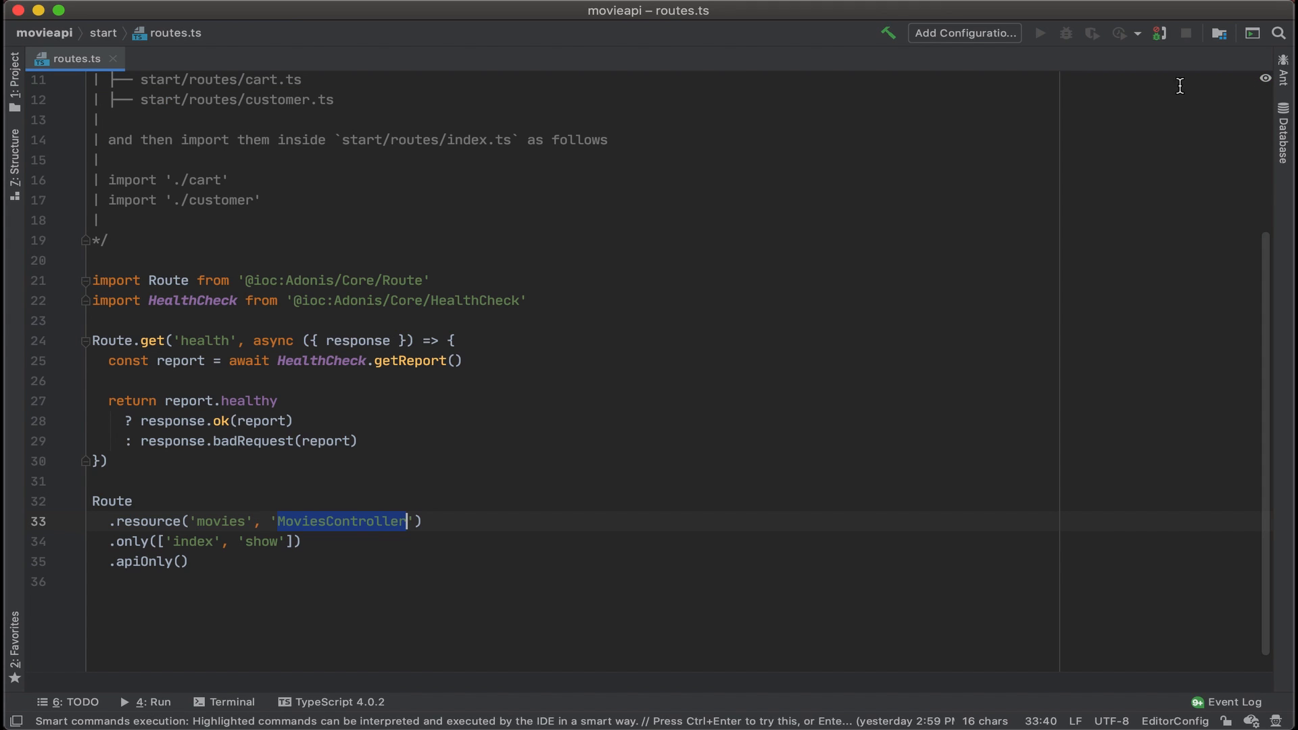
# Open app/Controllers/Http/MoviesController.ts from the project tree
pyautogui.click(11, 70)
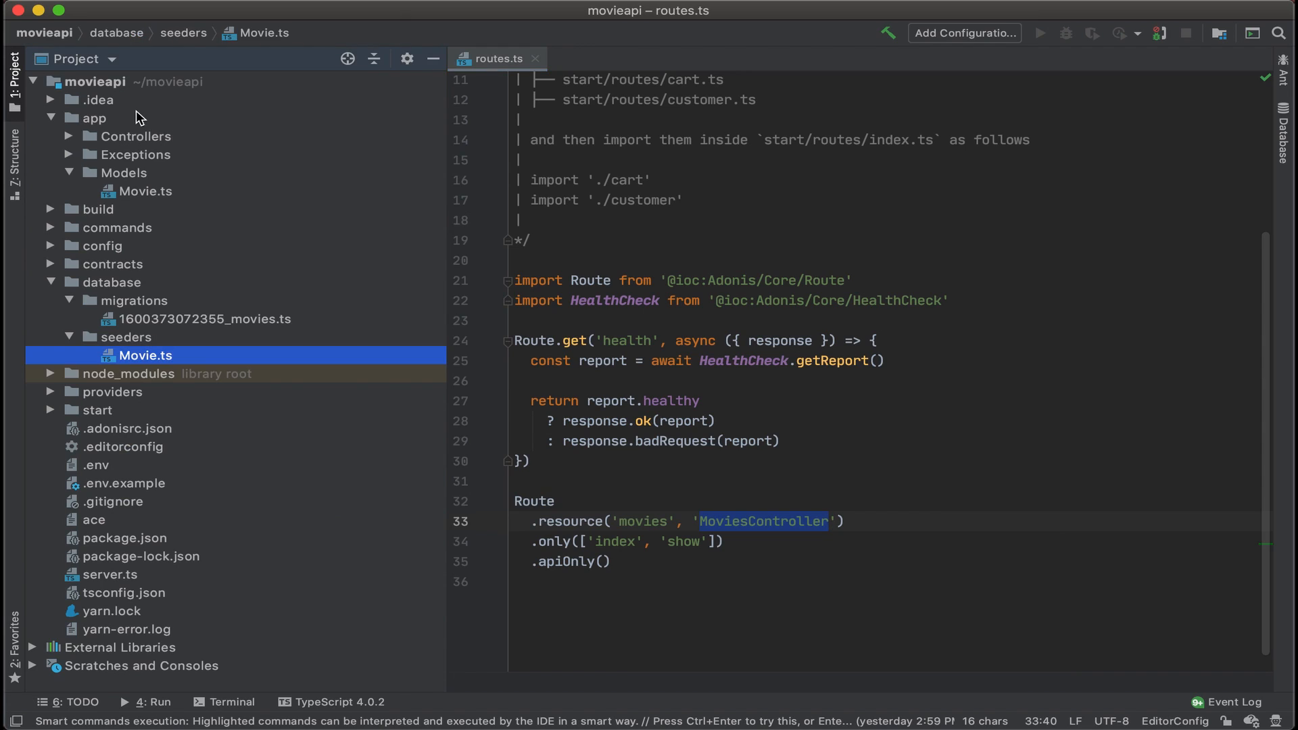
pyautogui.click(72, 136)
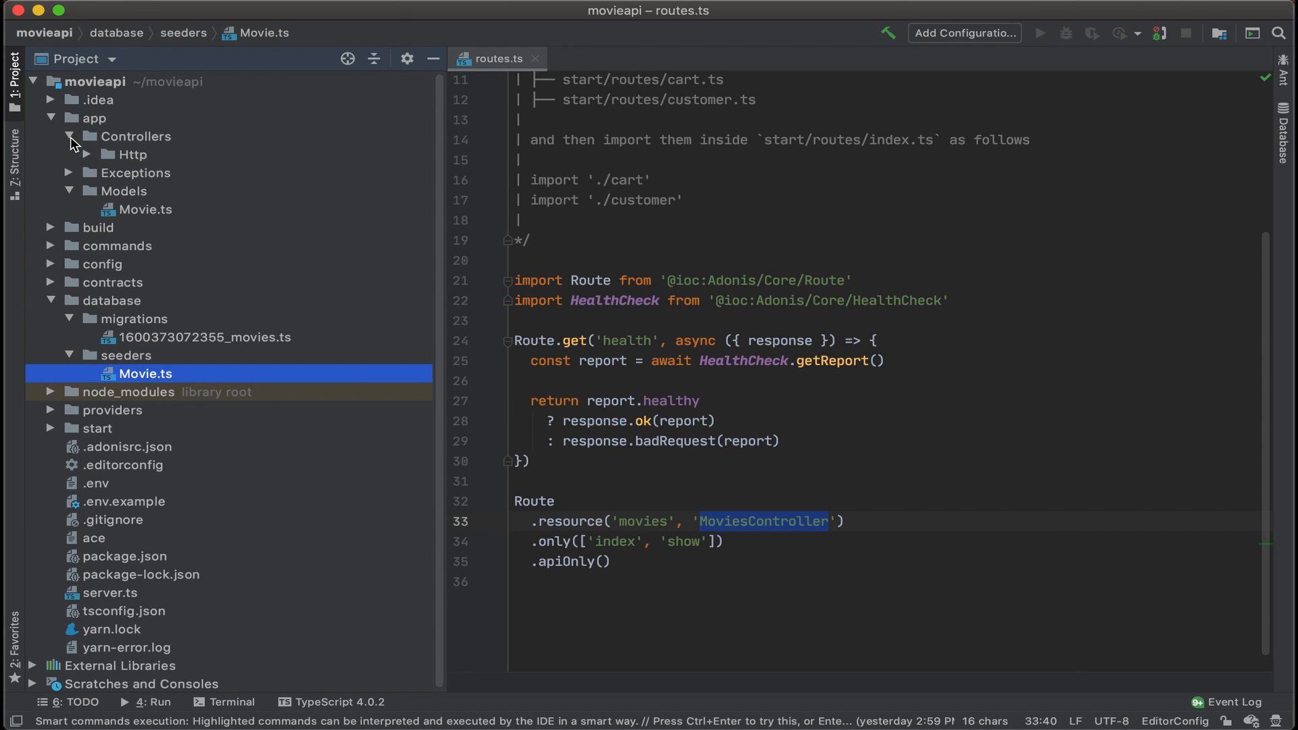
pyautogui.click(86, 154)
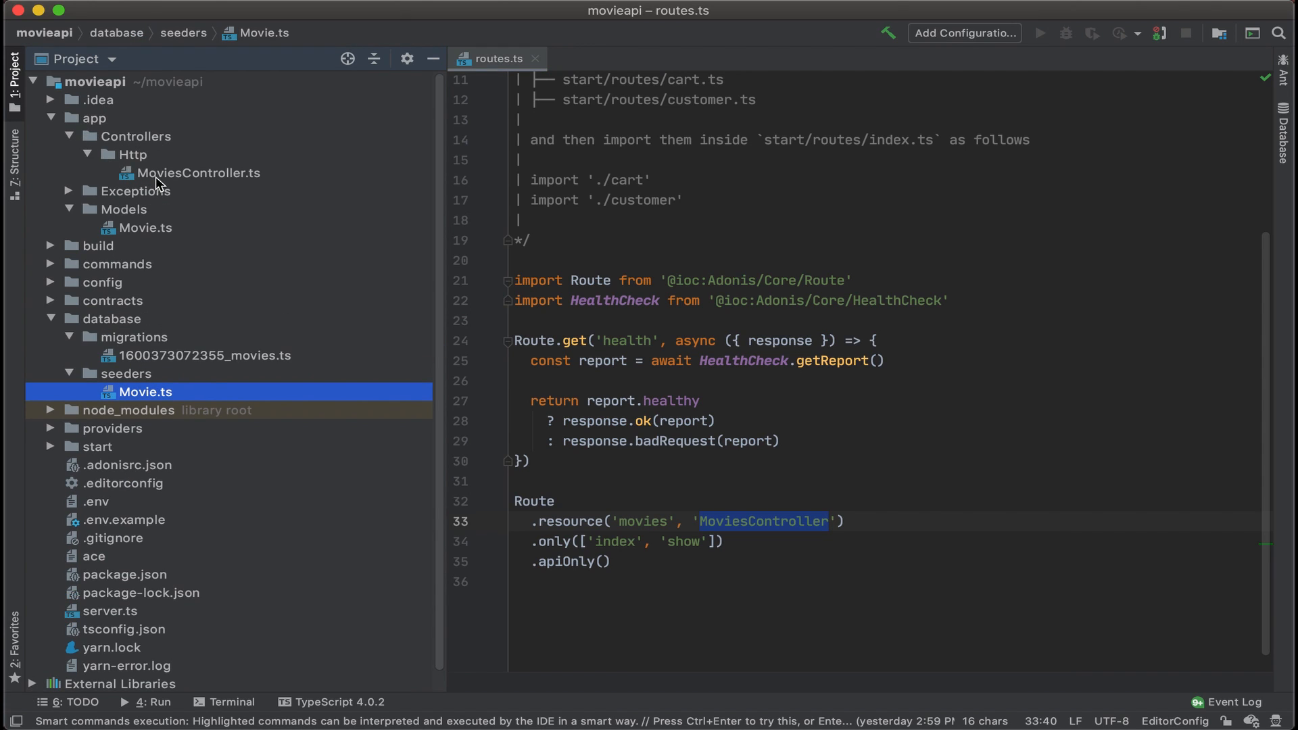
pyautogui.click(197, 173)
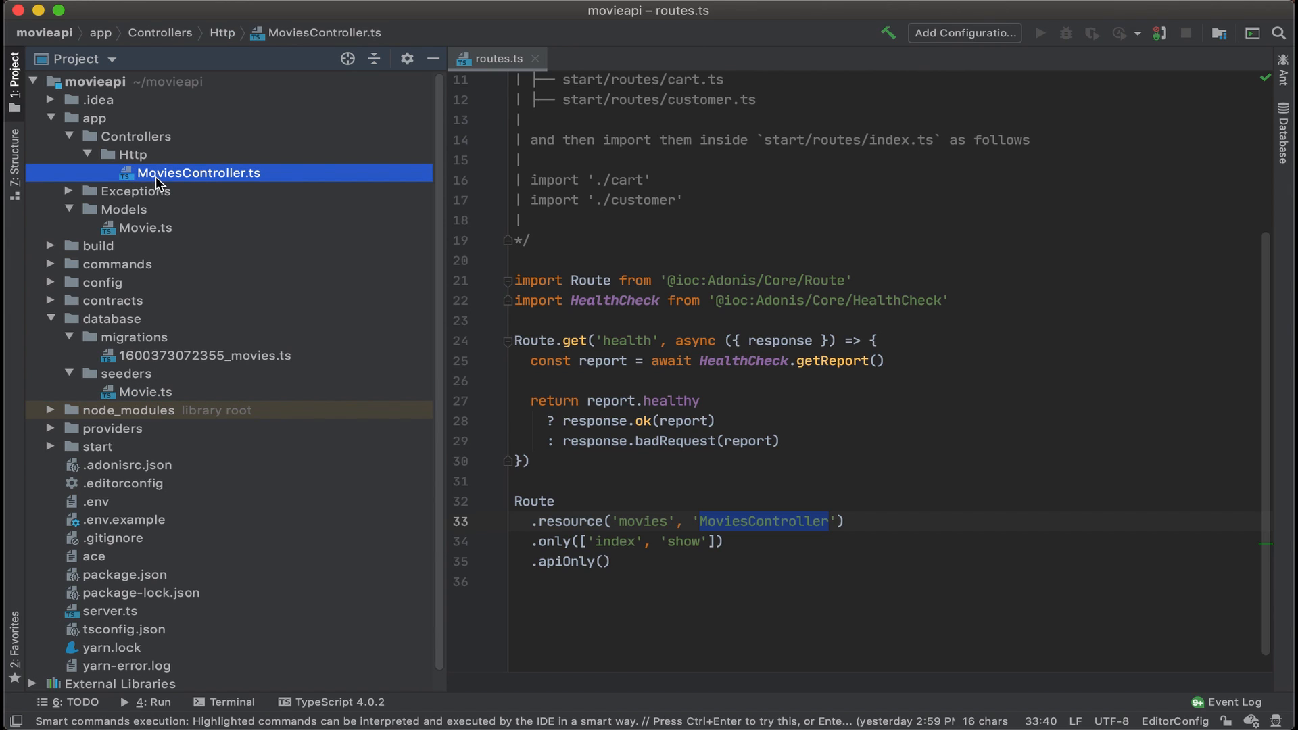
pyautogui.doubleClick(199, 173)
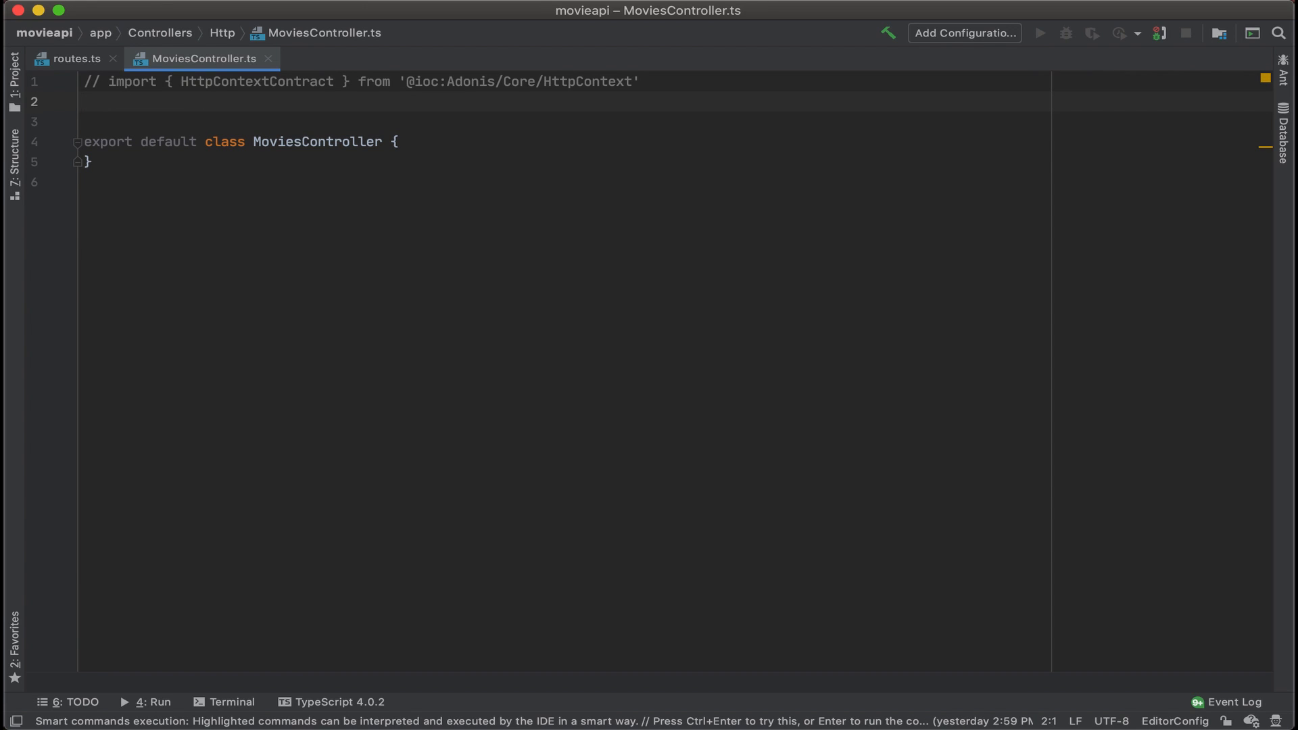
# Add 'import Movie from "App/Models/Movie"' via autocomplete and glance at the routes.ts actions
pyautogui.write('import')
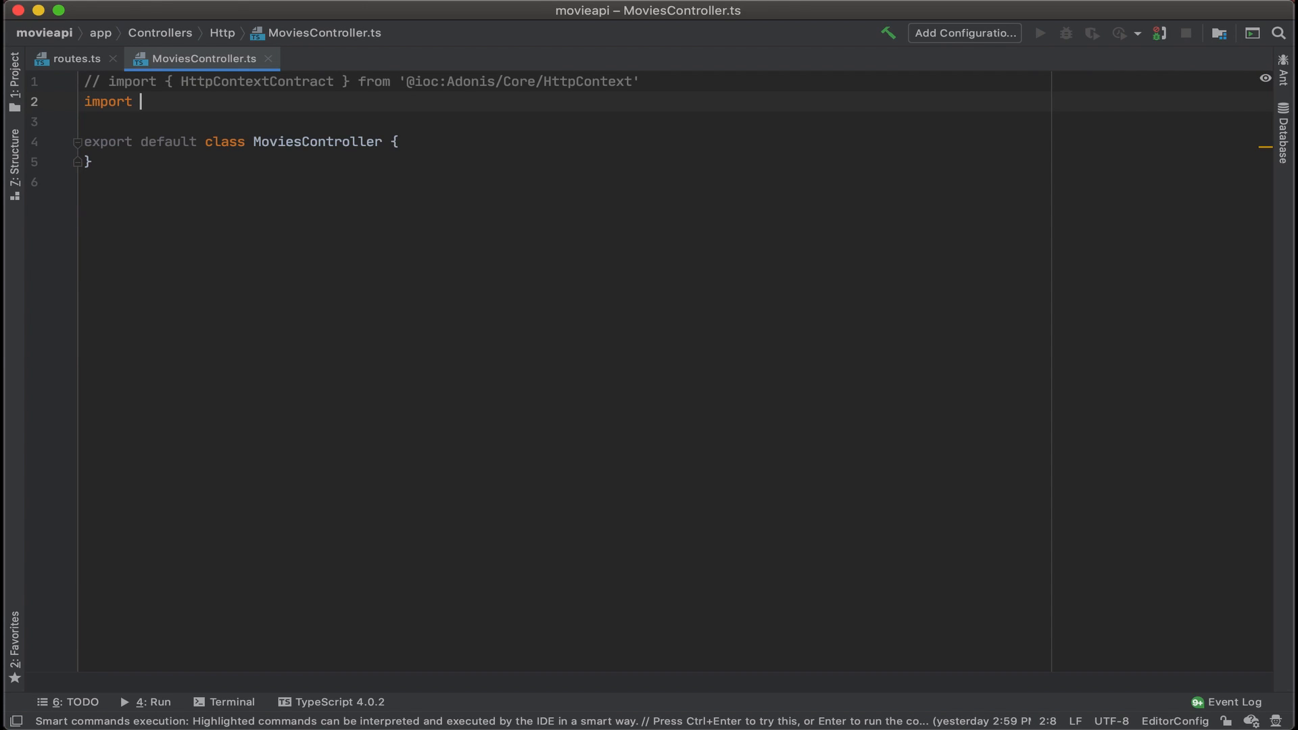
pyautogui.write('M')
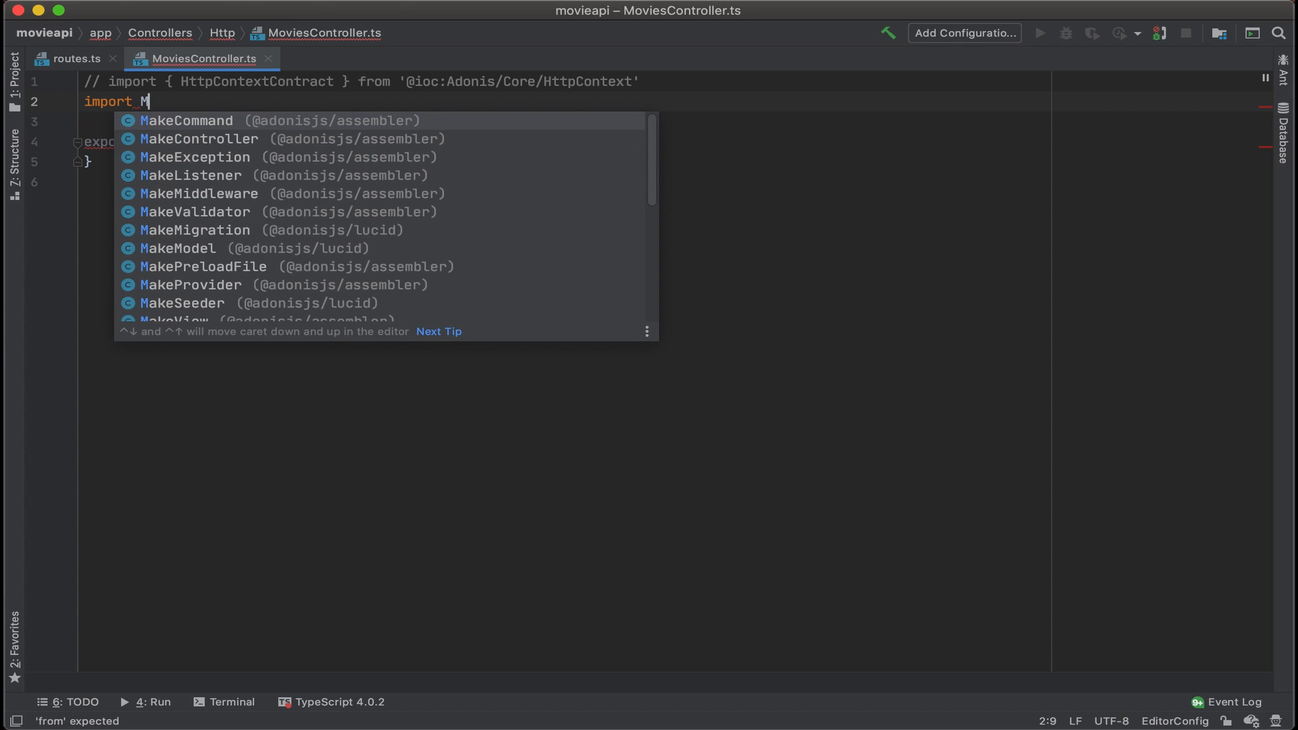
pyautogui.write('ovie from')
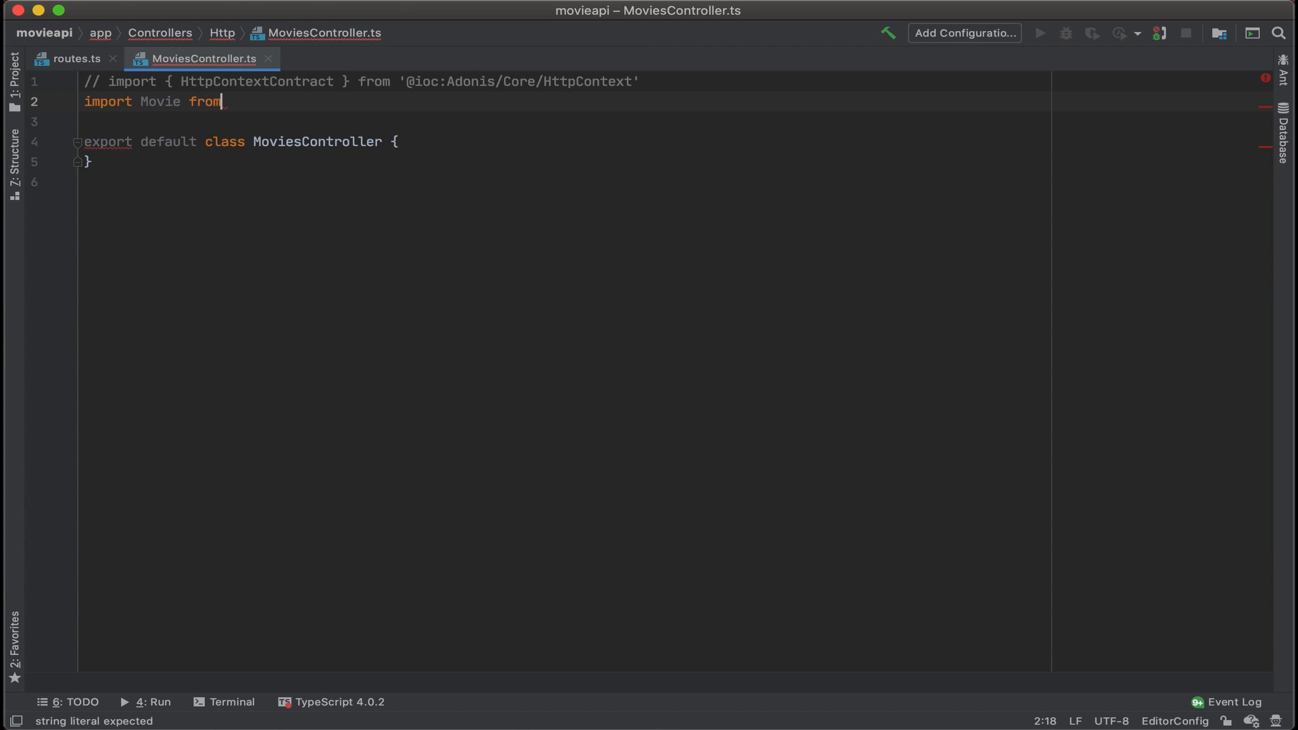
pyautogui.write('"App')
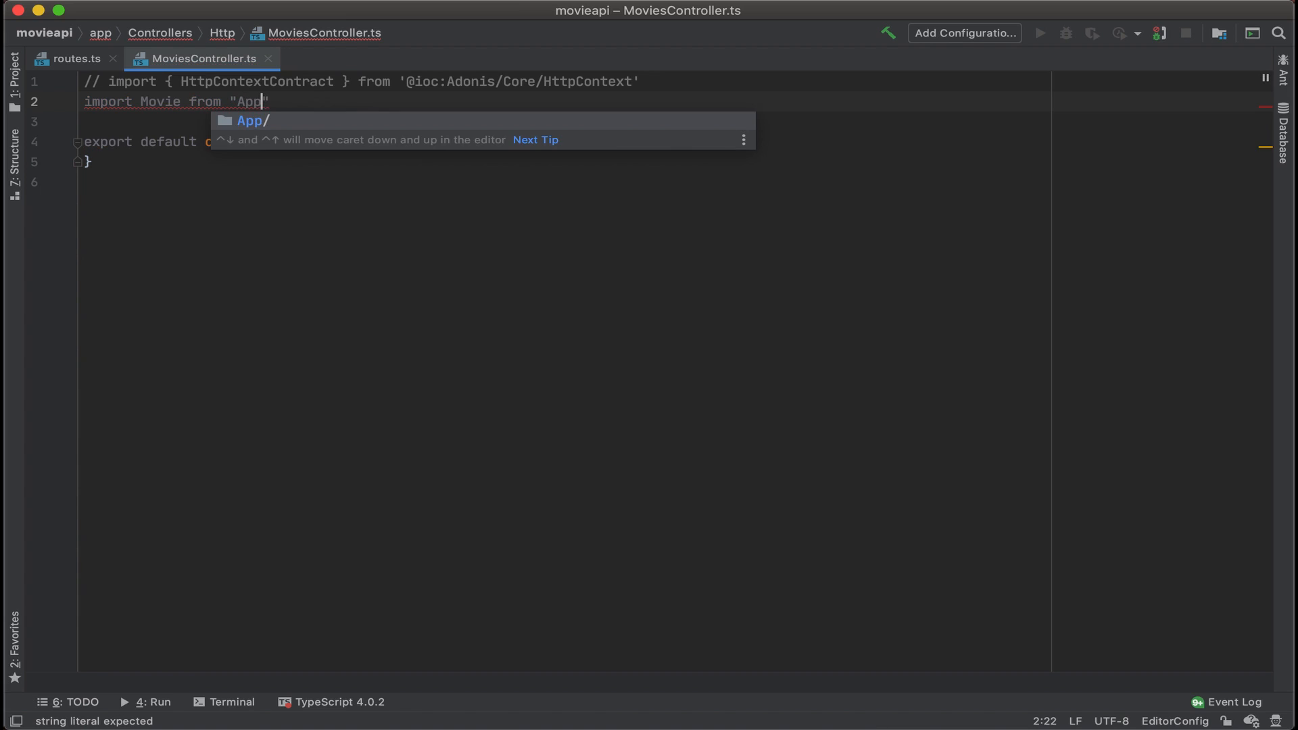
pyautogui.write('/Models/')
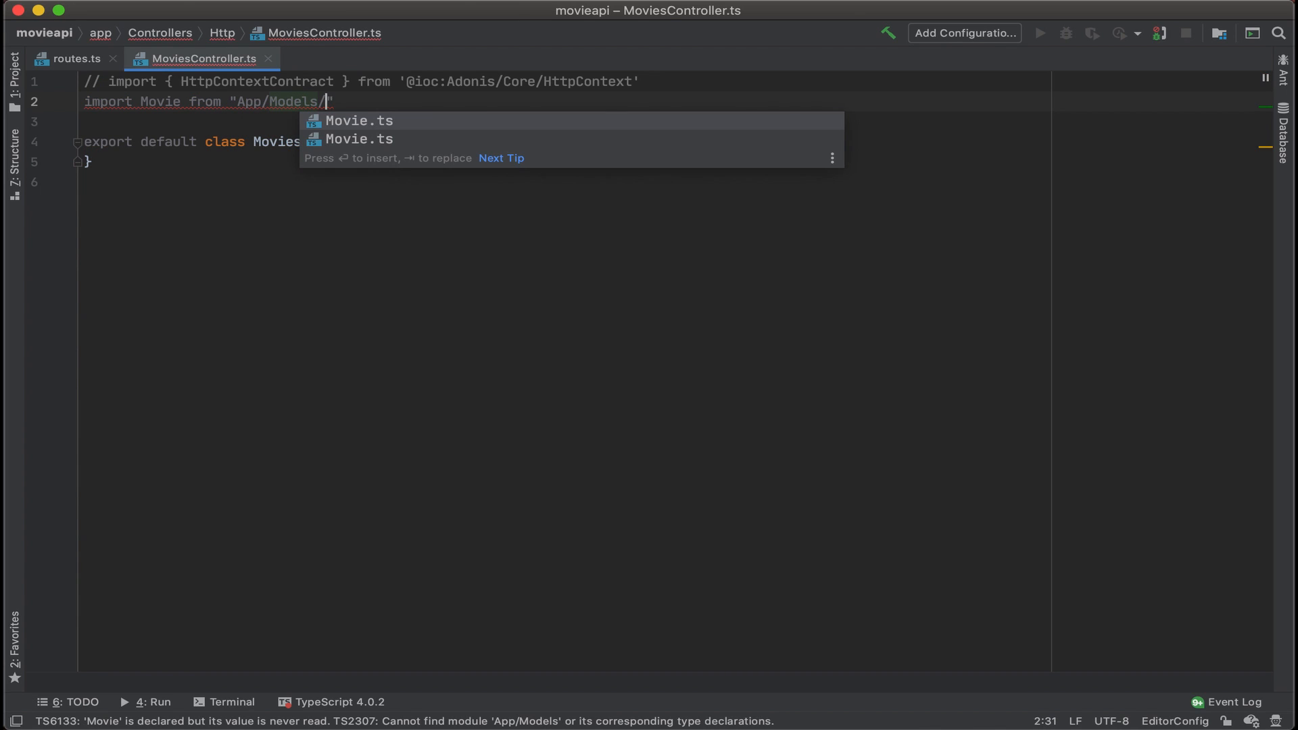
pyautogui.press('Tab')
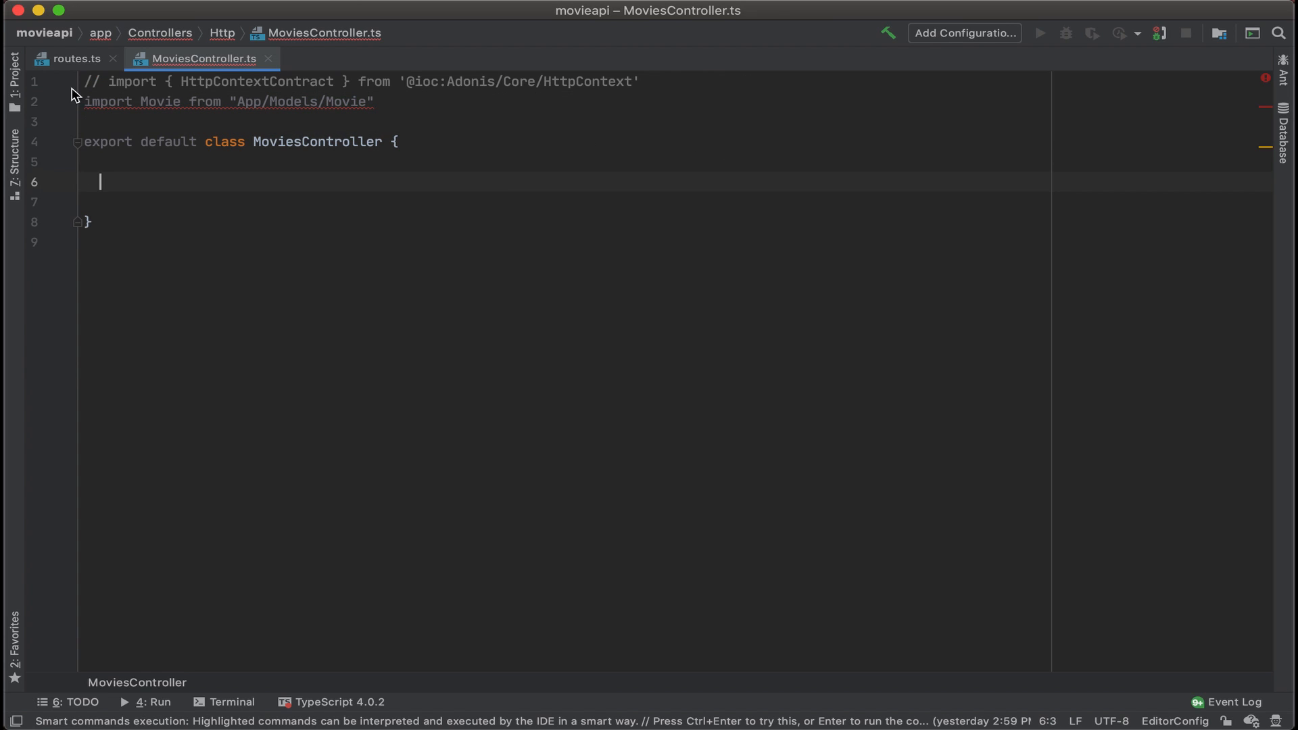
pyautogui.click(71, 58)
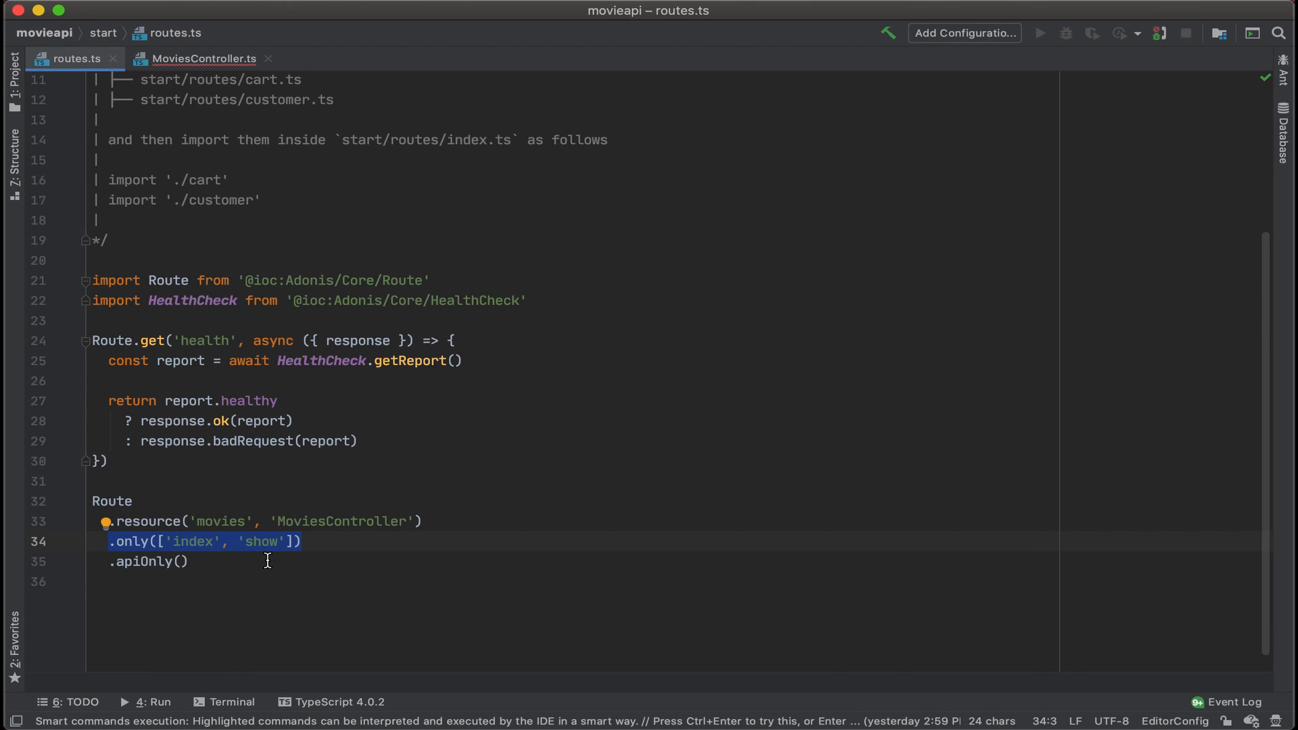
pyautogui.click(202, 58)
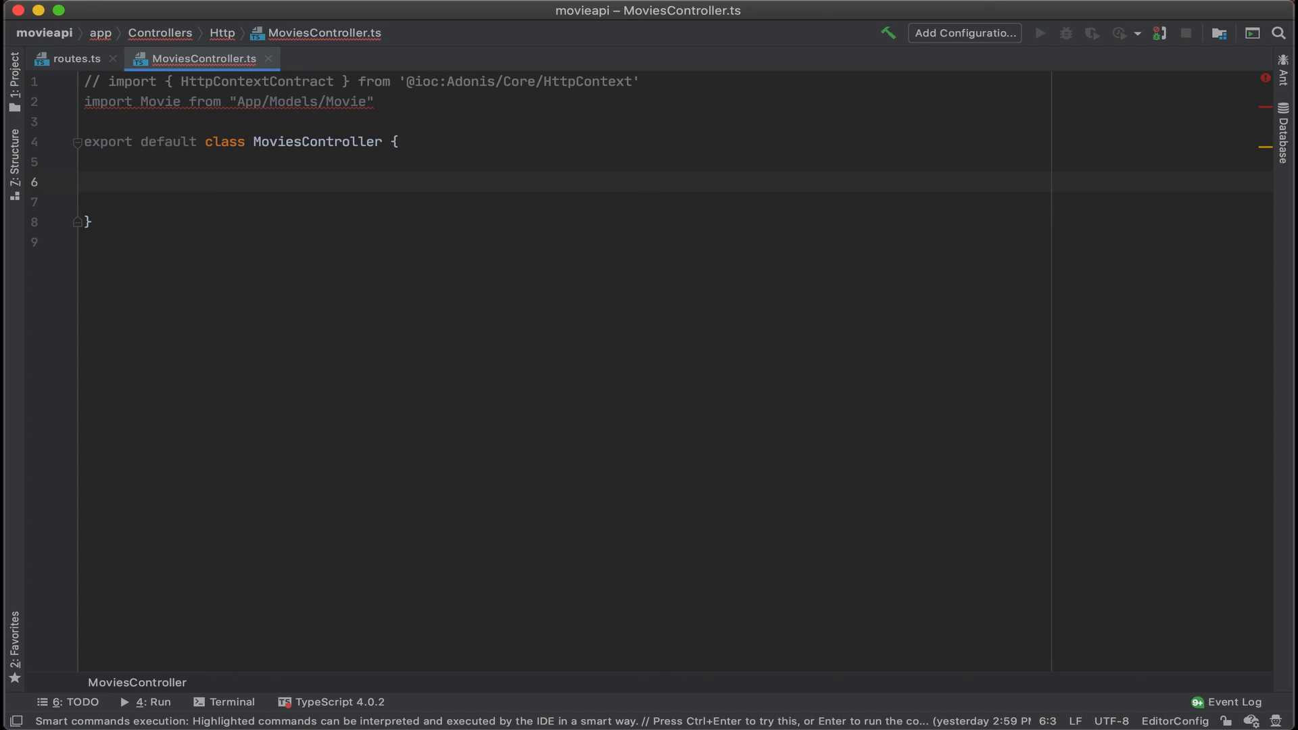
# Write 'public async index () {' with 'const movies = await Movie.all()' inside it
pyautogui.write('public a')
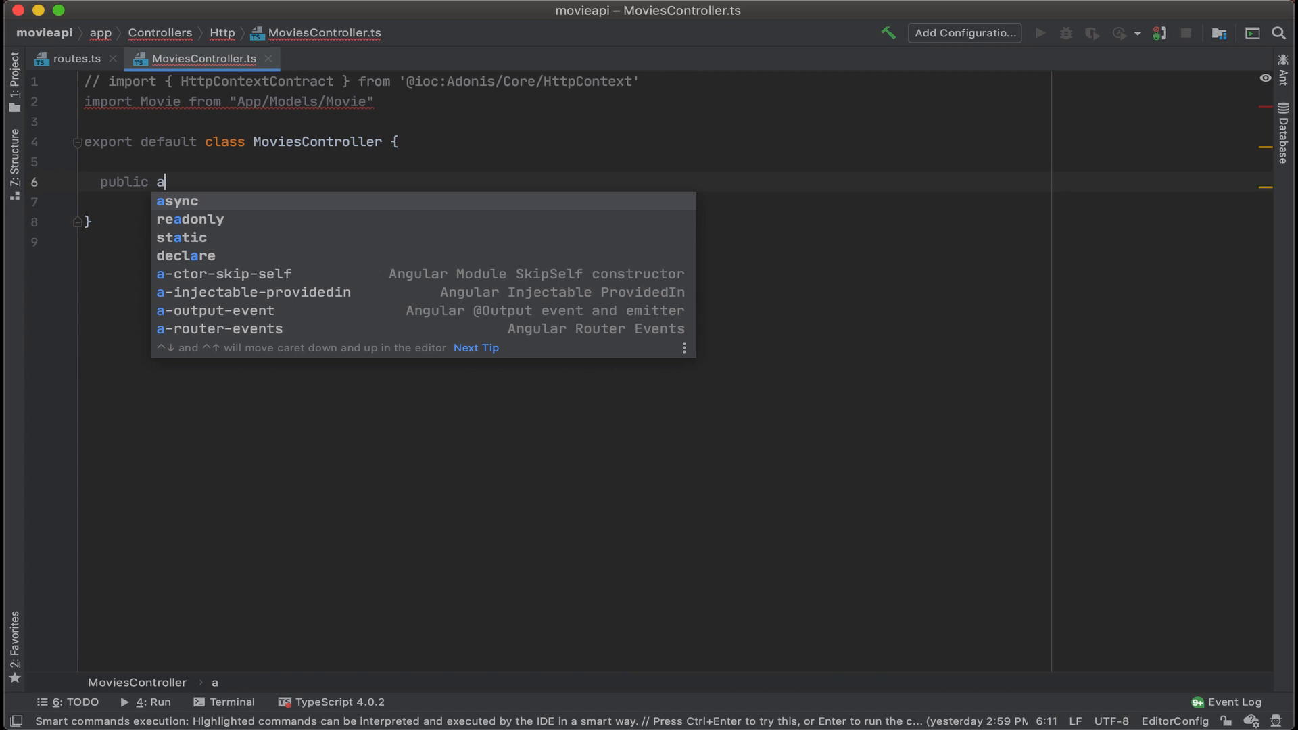
pyautogui.write('sync index')
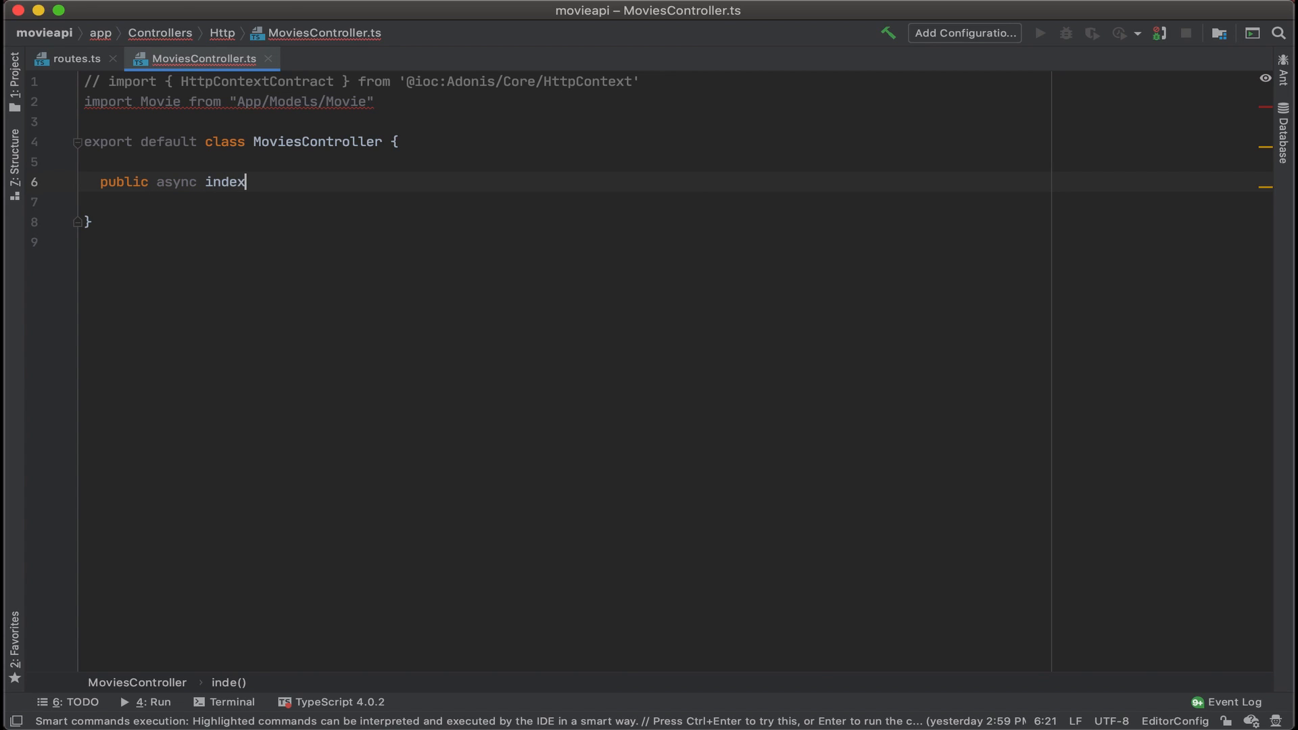
pyautogui.write('() {')
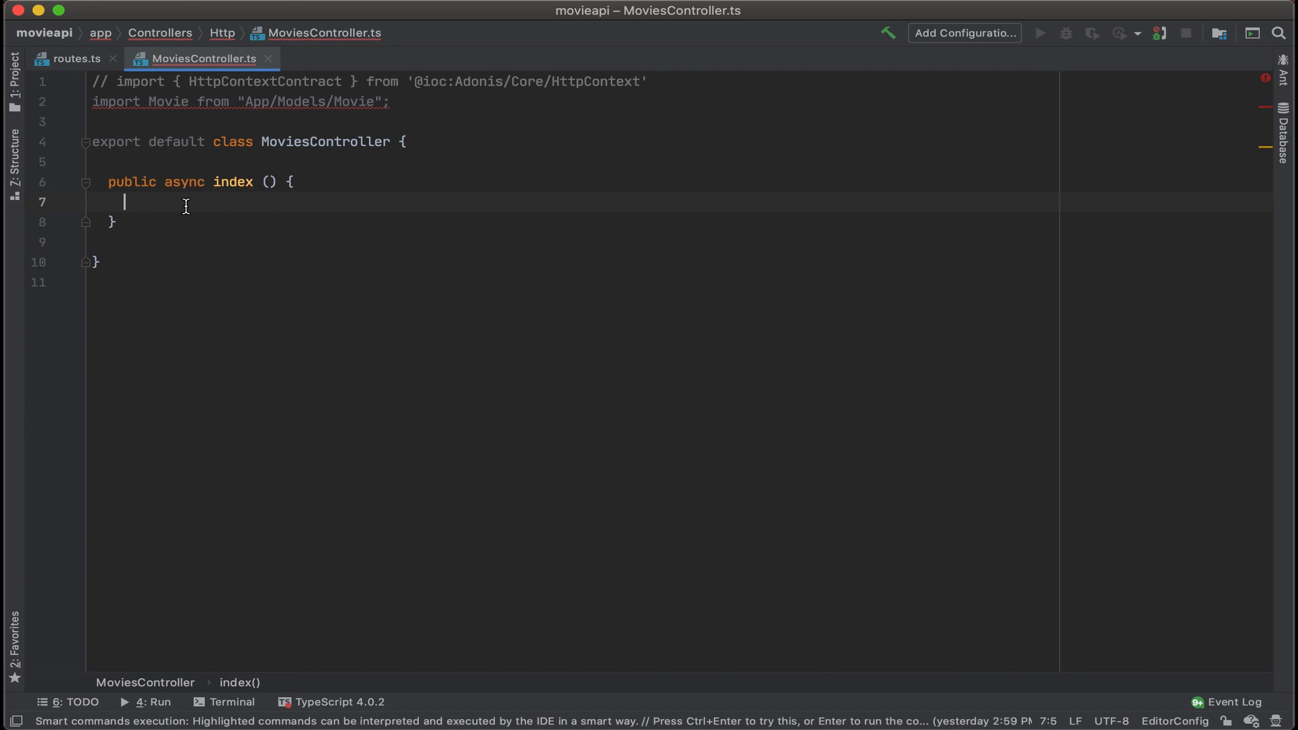
pyautogui.write('const movies =')
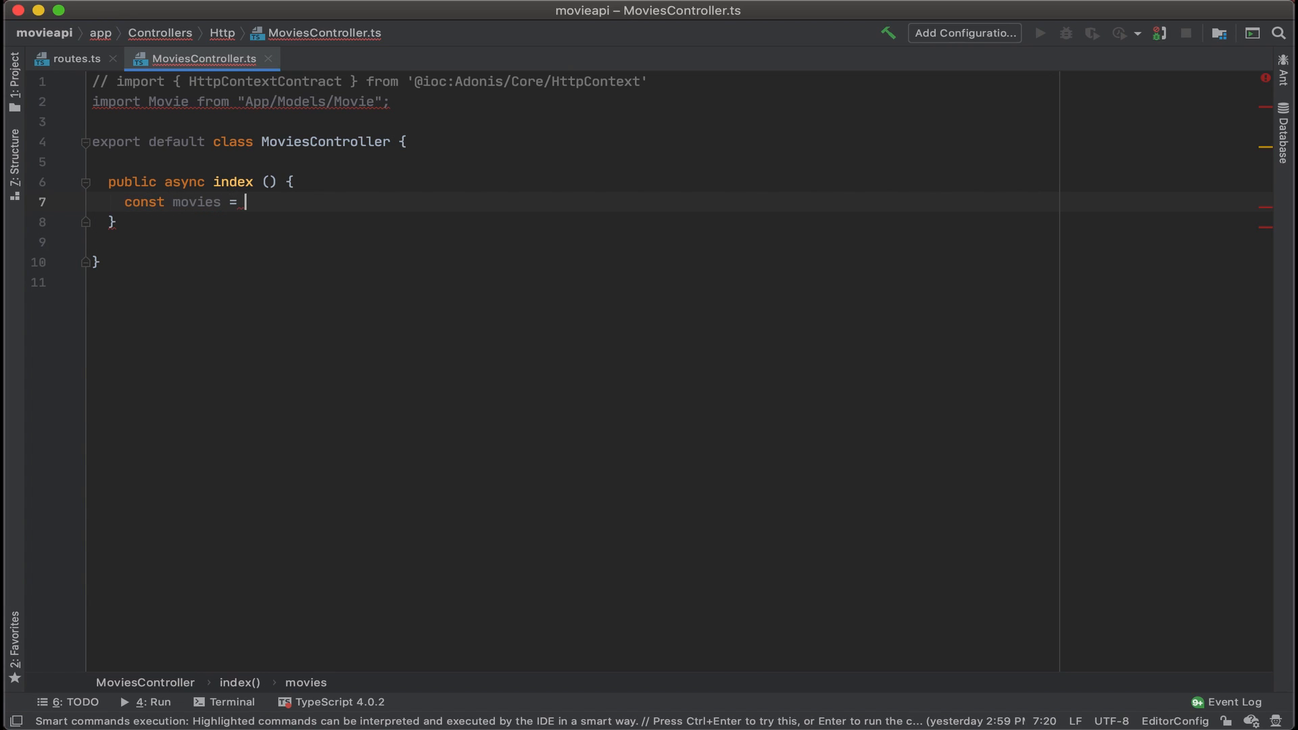
pyautogui.write('await')
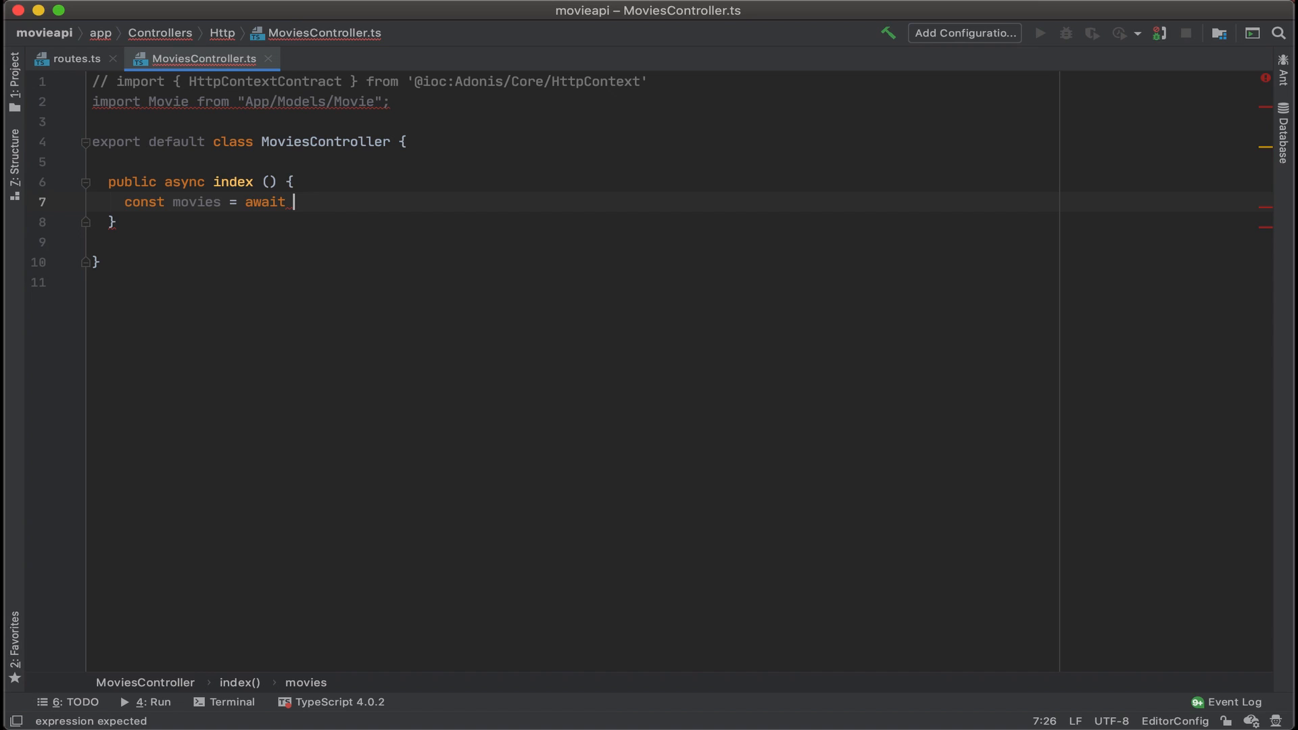
pyautogui.write('Movie.all(')
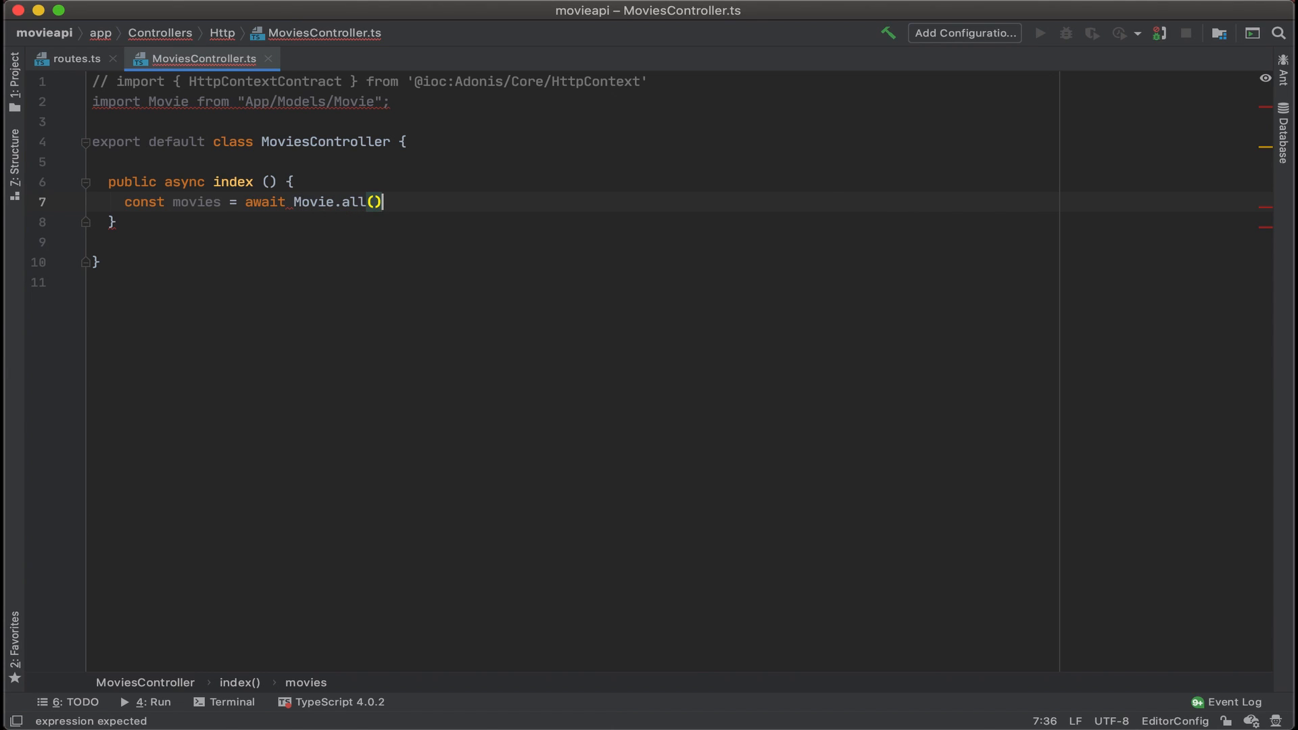
pyautogui.press('Enter')
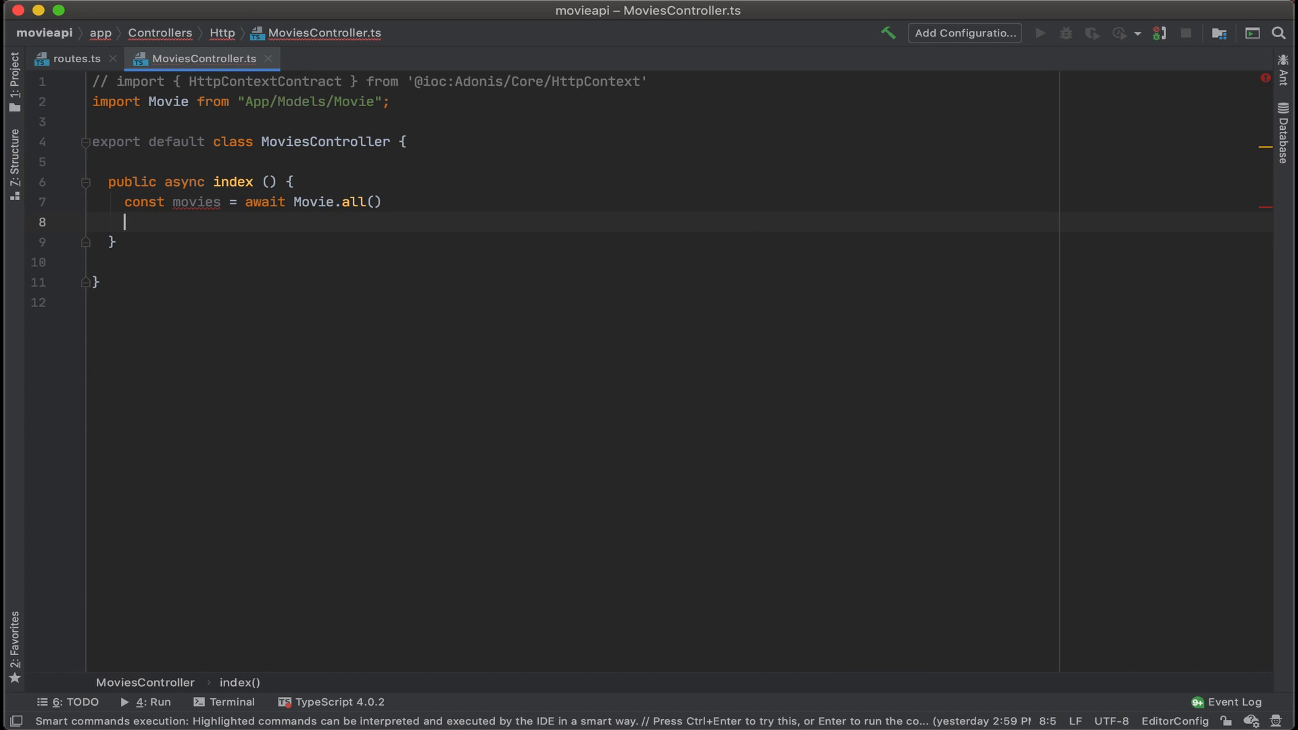
# Return movies from index and begin the next public method
pyautogui.write('return movie')
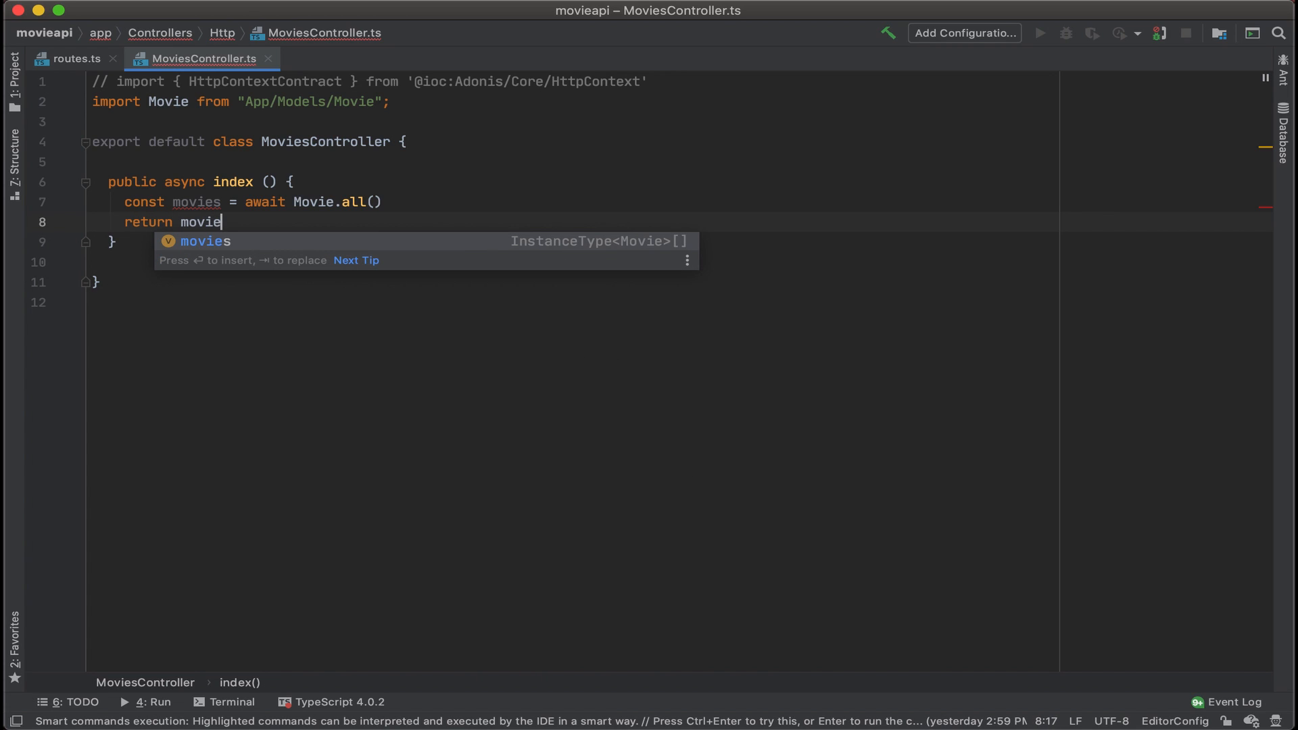
pyautogui.press('Enter')
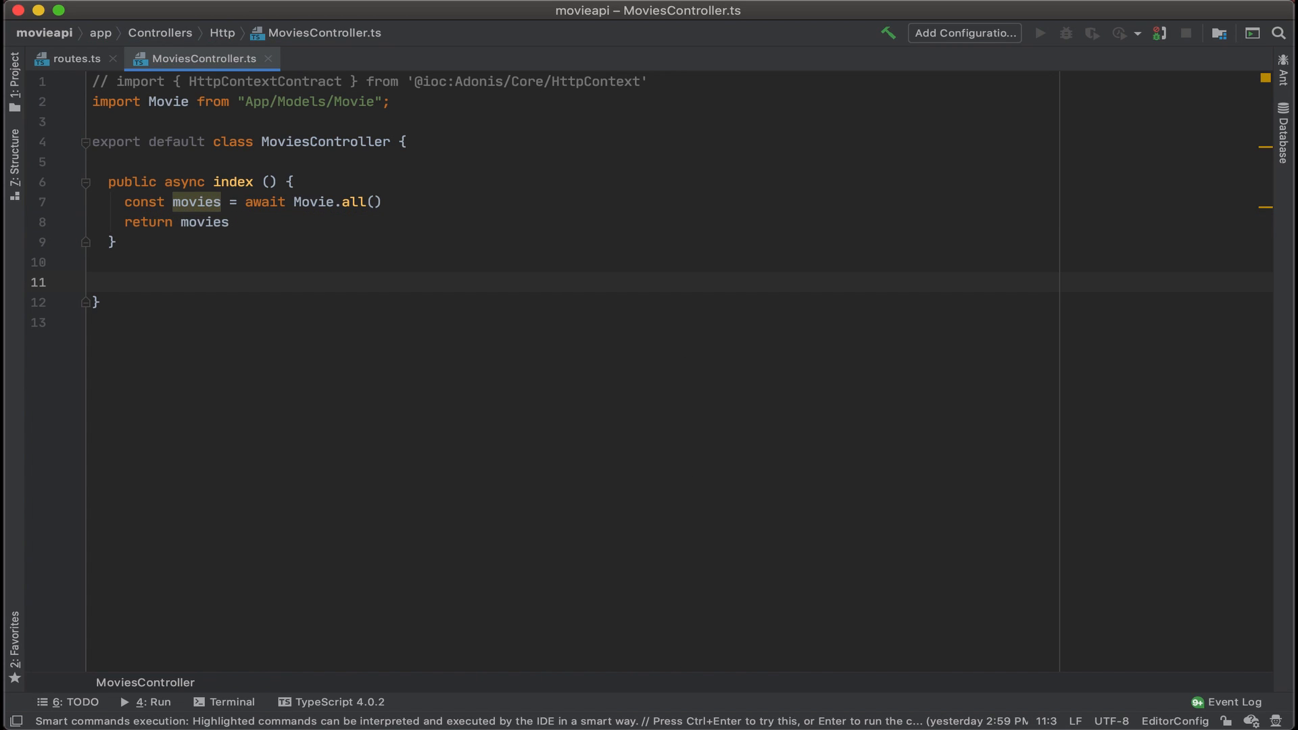
pyautogui.write('public a')
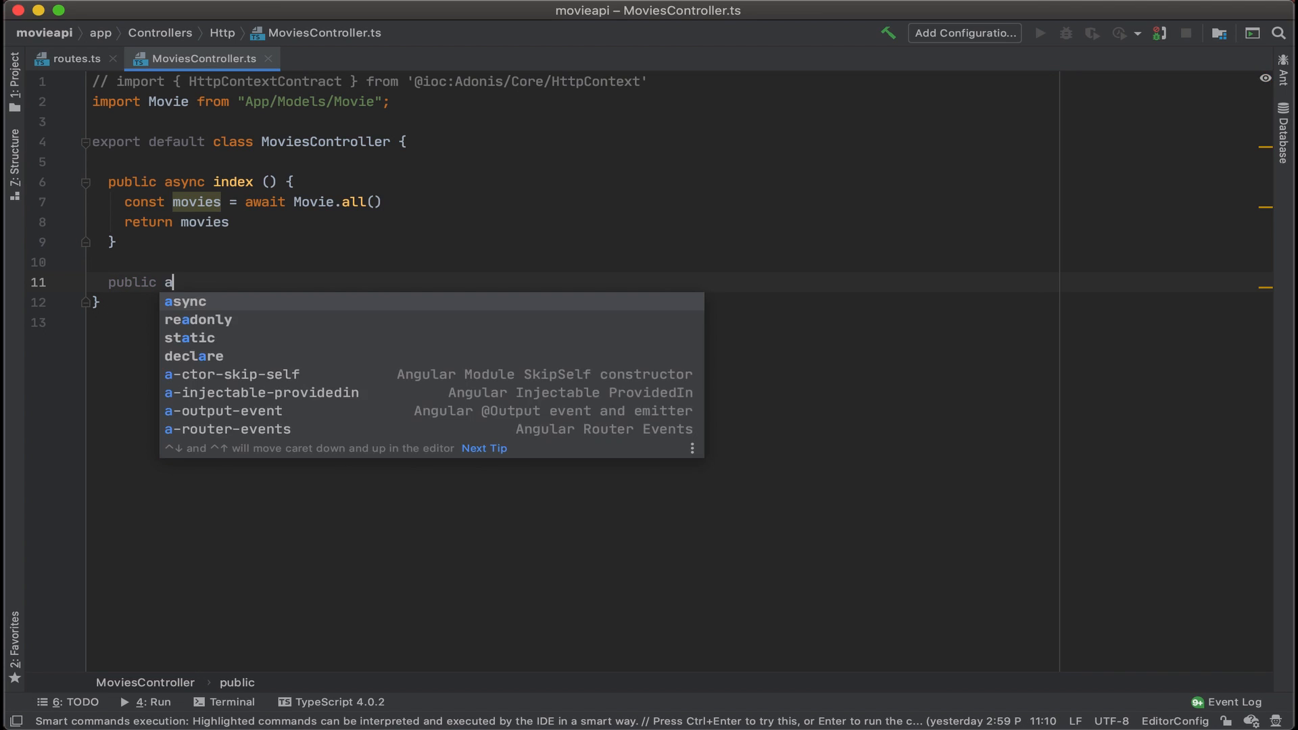
# Declare 'public async show ({ params }) {' and open its body
pyautogui.write('sync show')
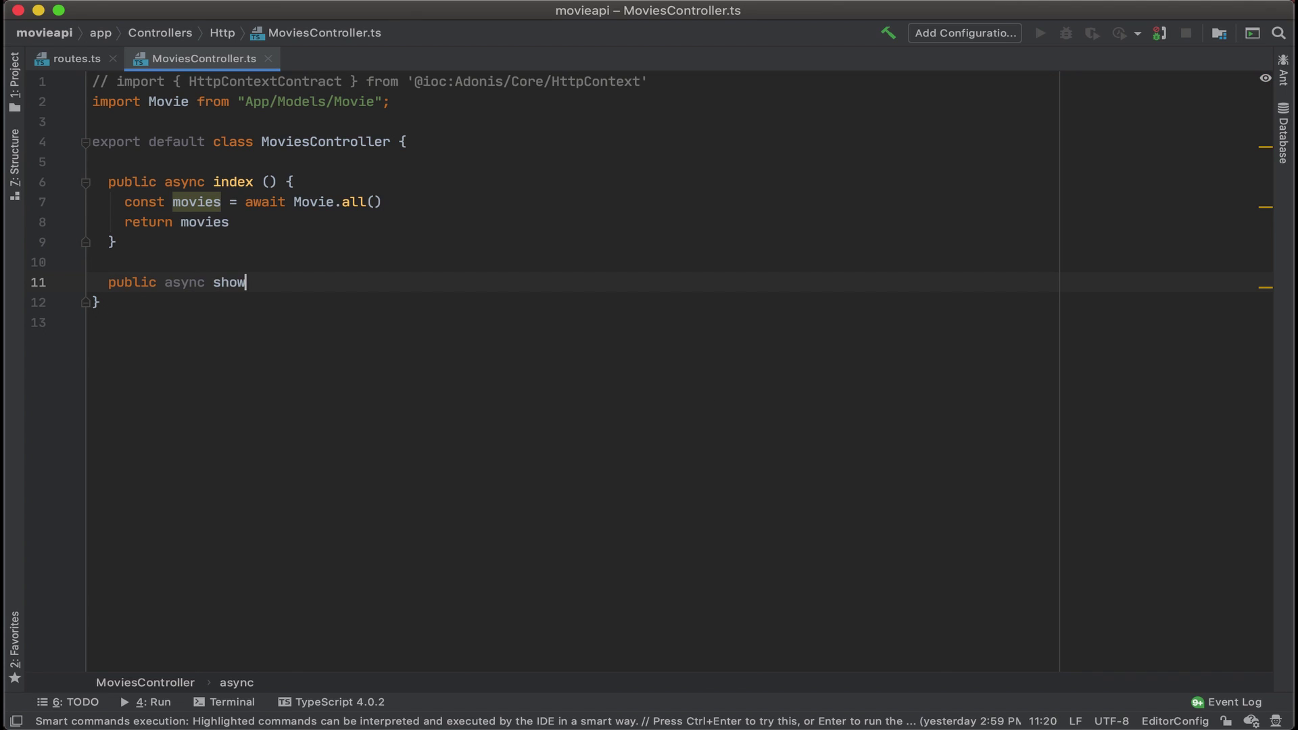
pyautogui.write('({}')
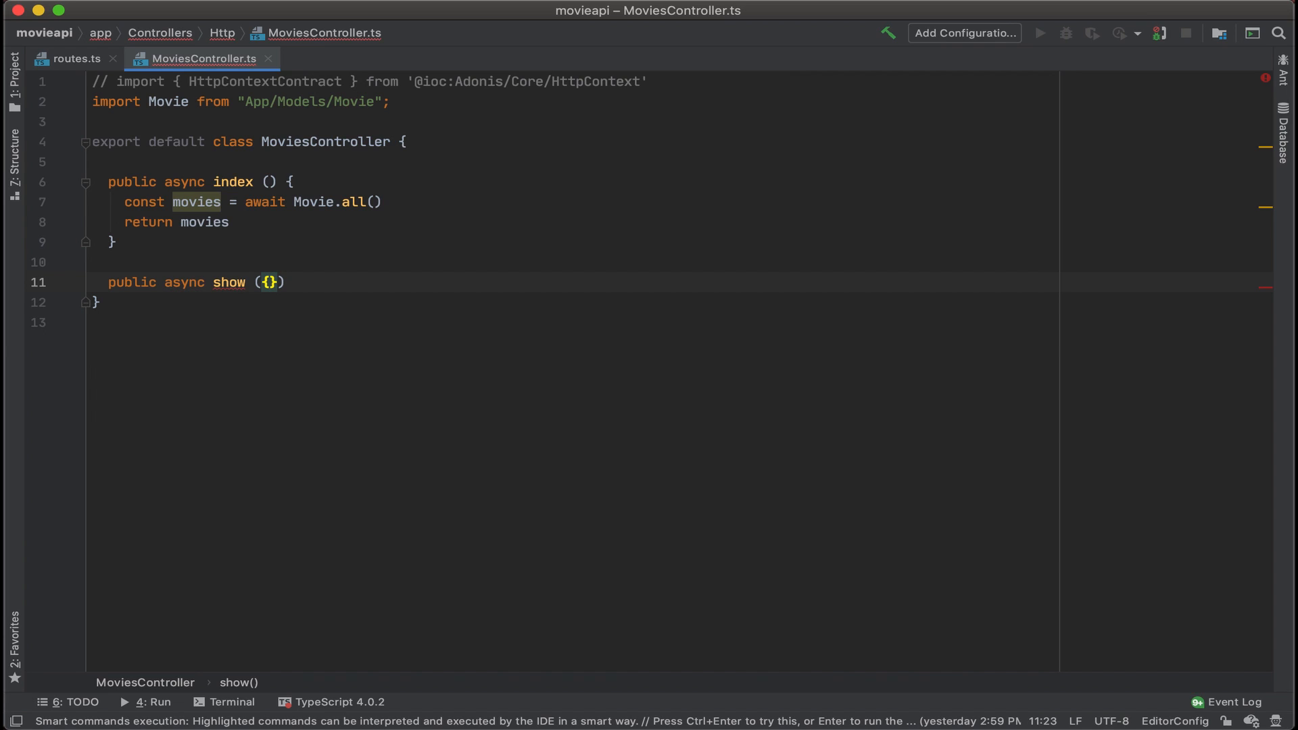
pyautogui.write('params')
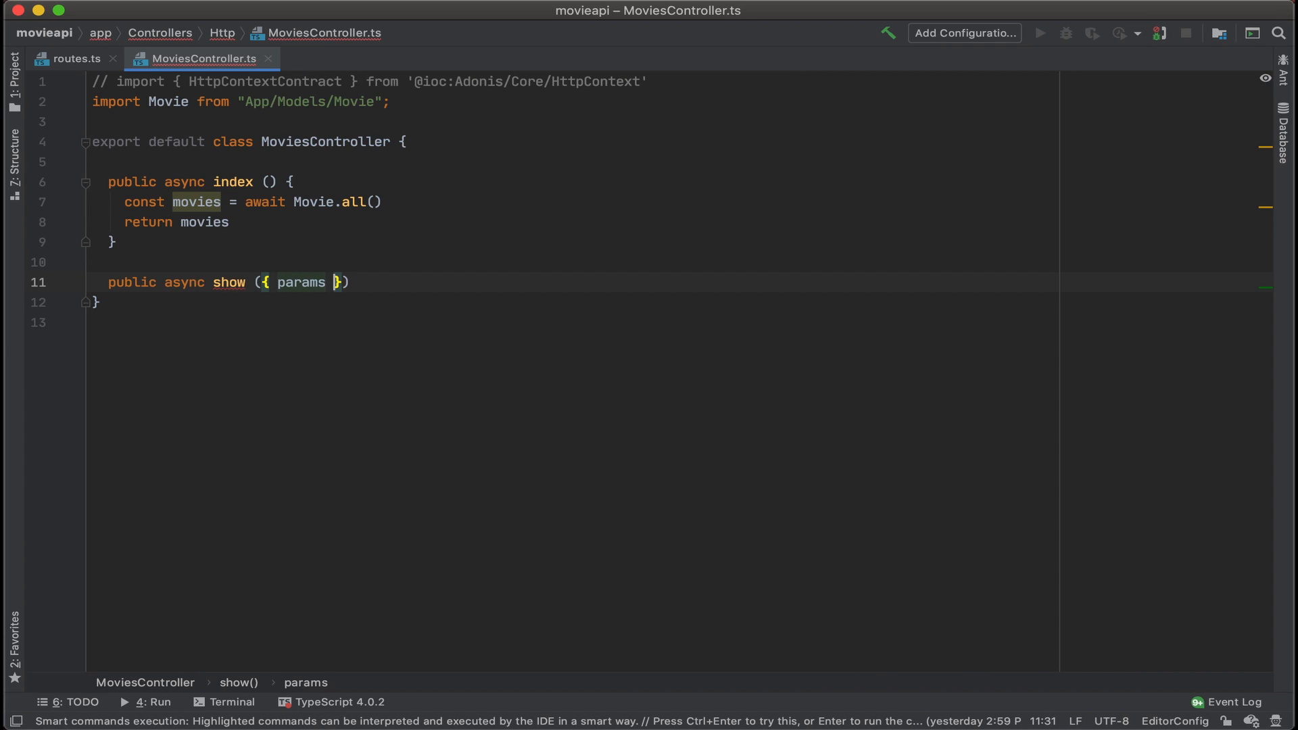
pyautogui.write('{')
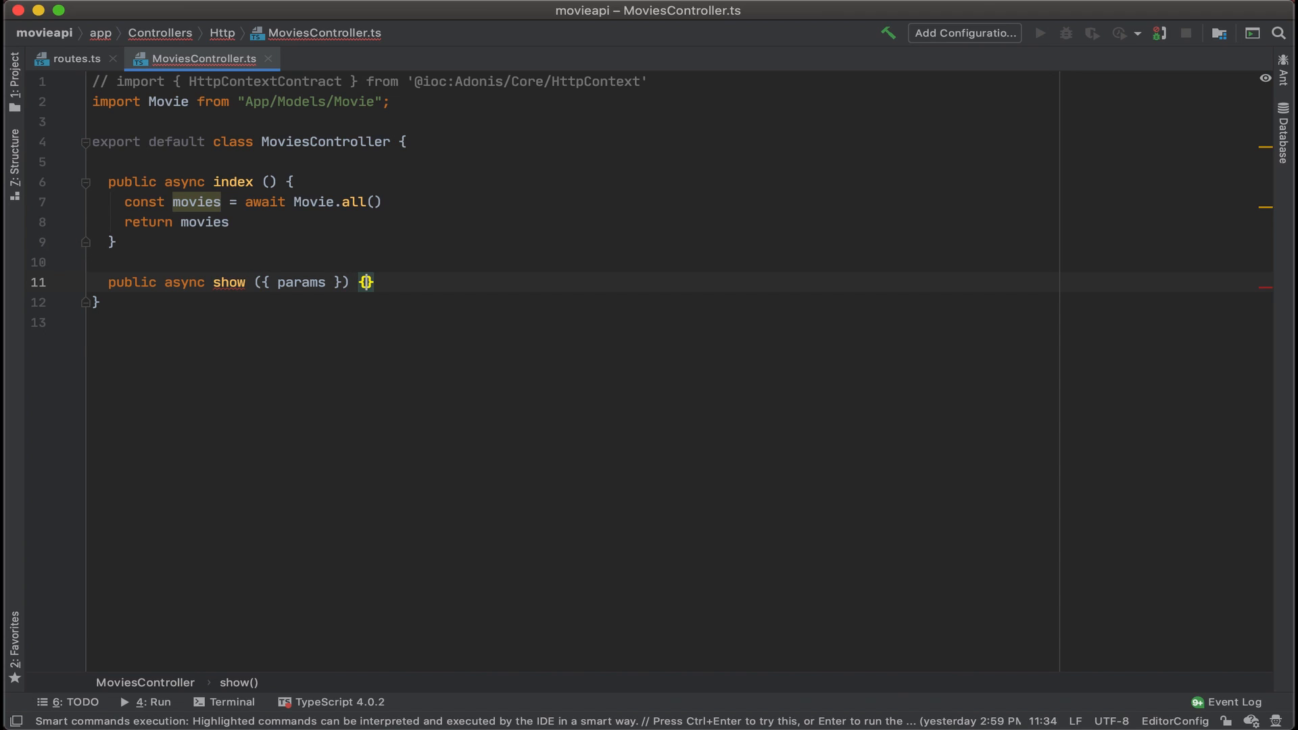
pyautogui.press('Enter')
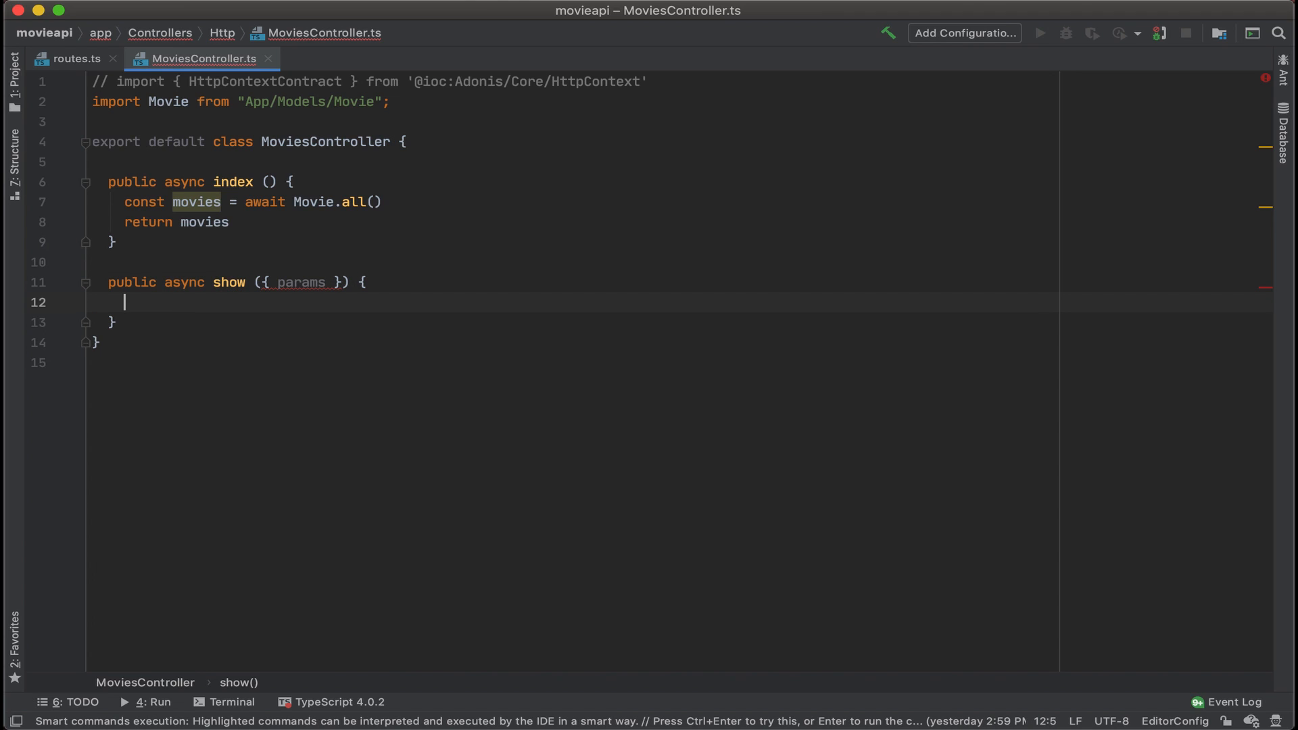
# Write 'const movie = await Movie.find(params.id)' and 'return movie' inside show
pyautogui.write('const m')
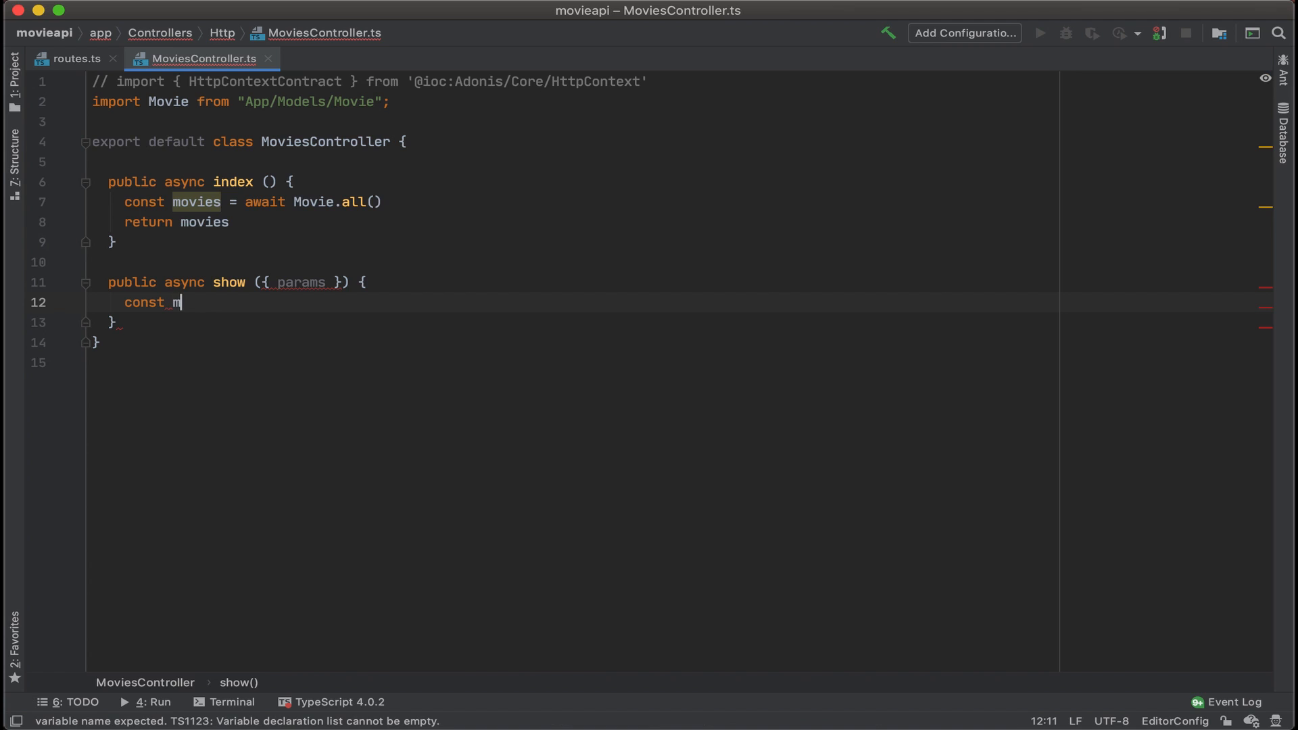
pyautogui.write('ov')
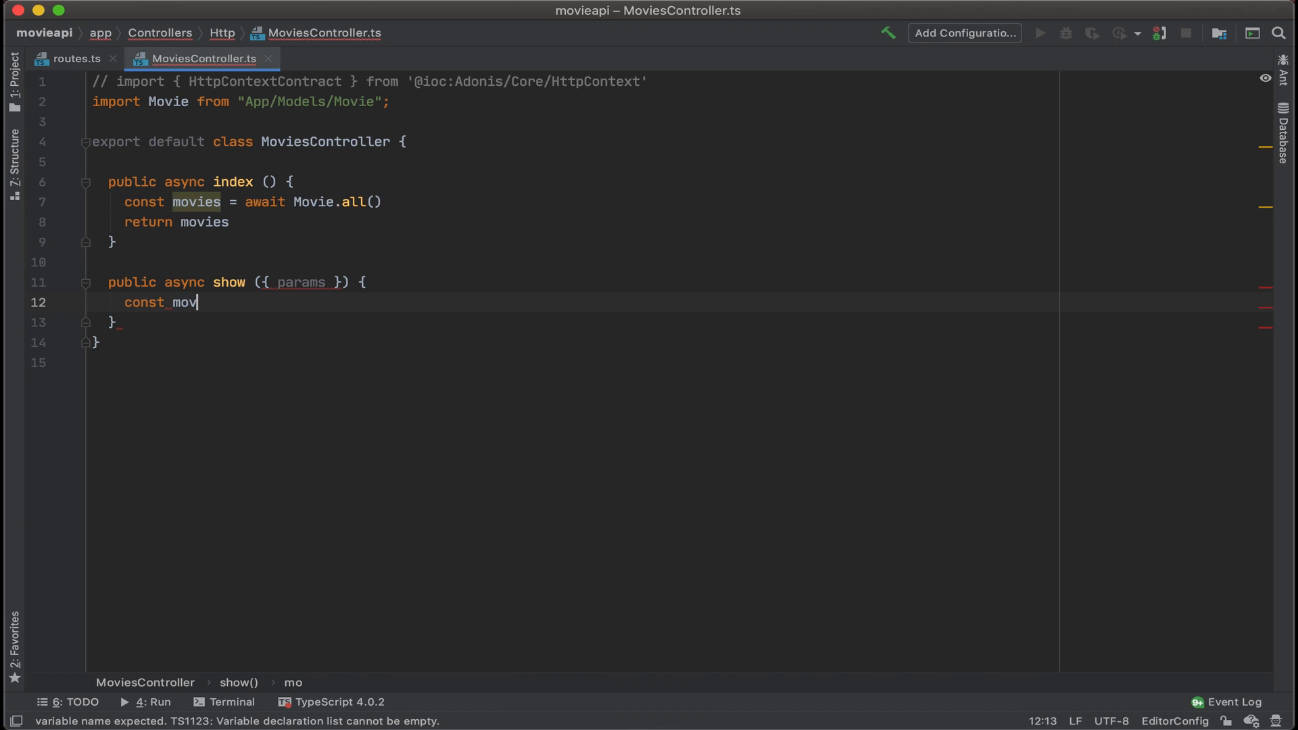
pyautogui.write('ie =')
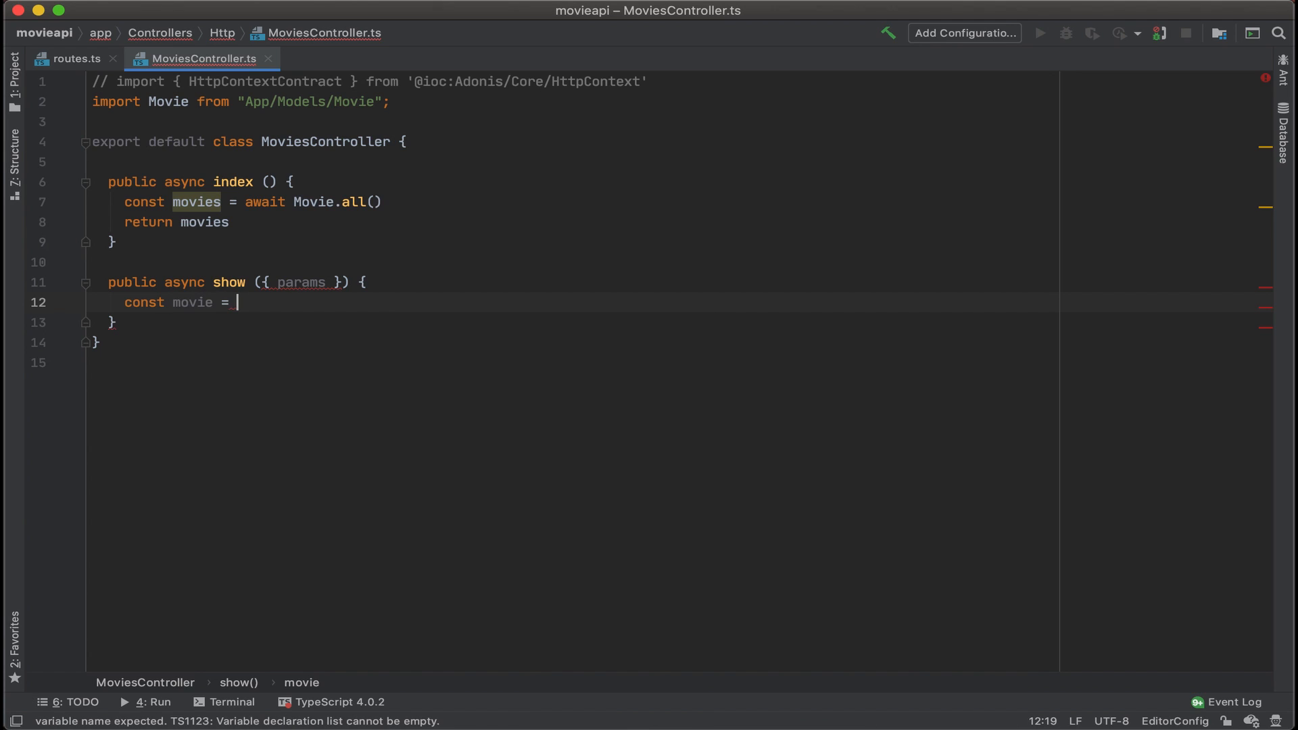
pyautogui.write('await Movie')
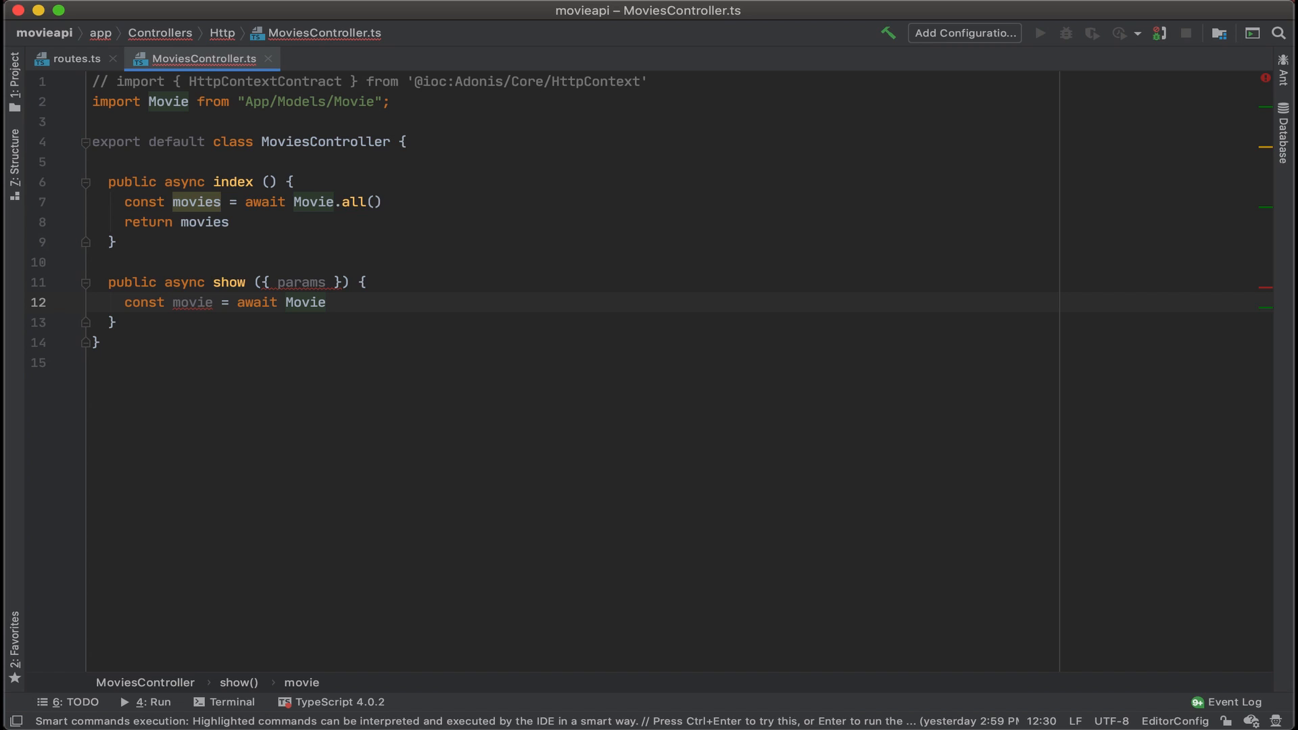
pyautogui.write('.find')
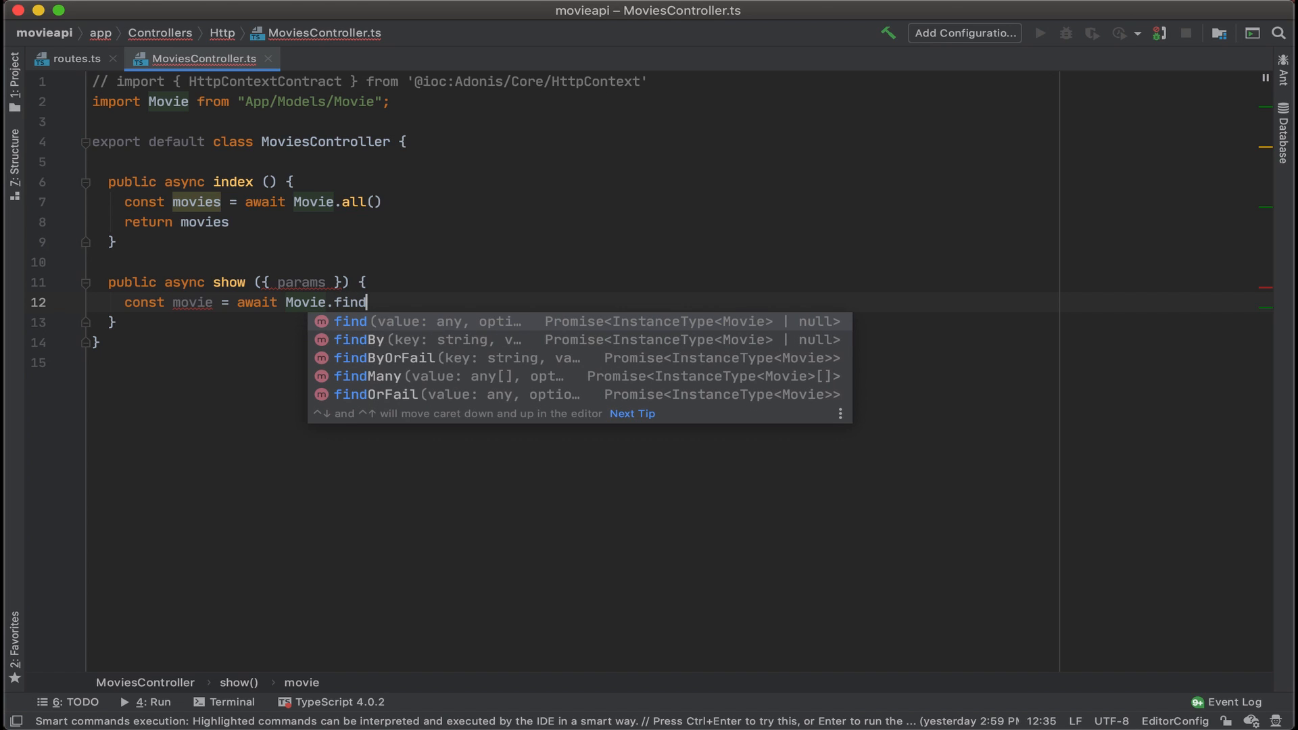
pyautogui.press('Enter')
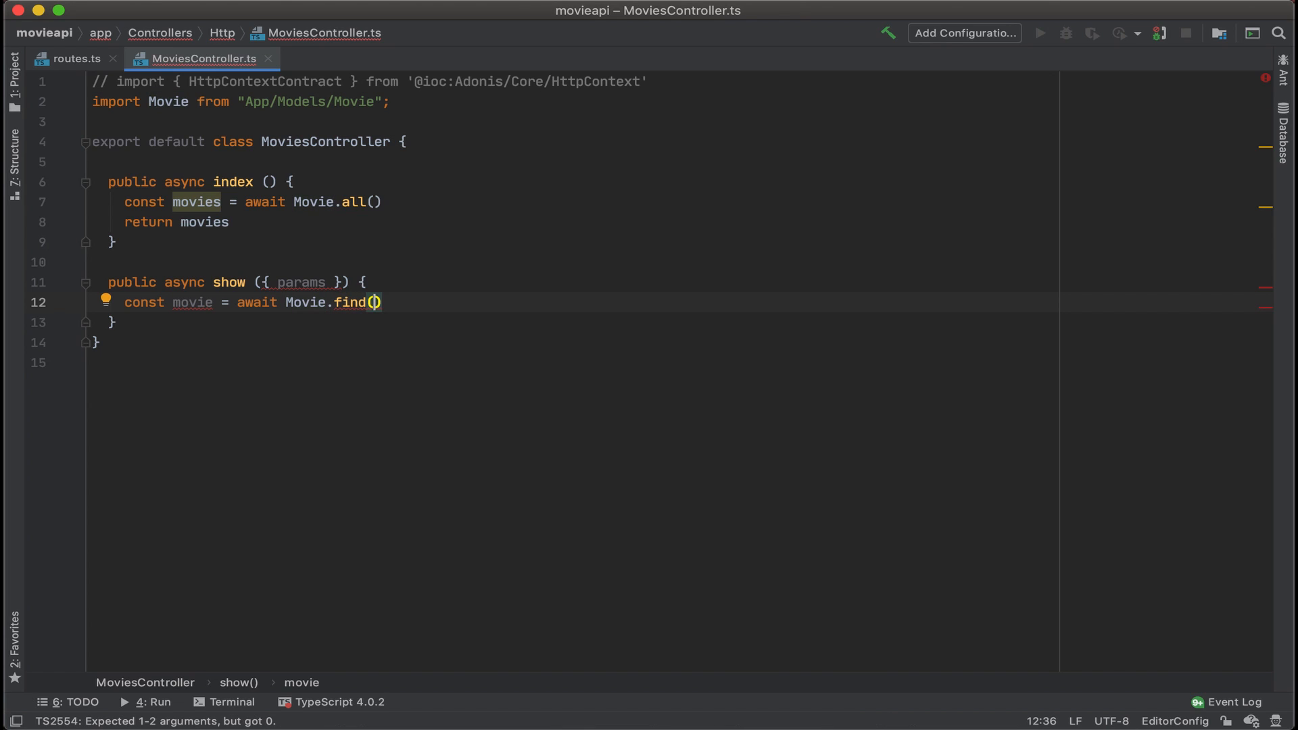
pyautogui.write('params')
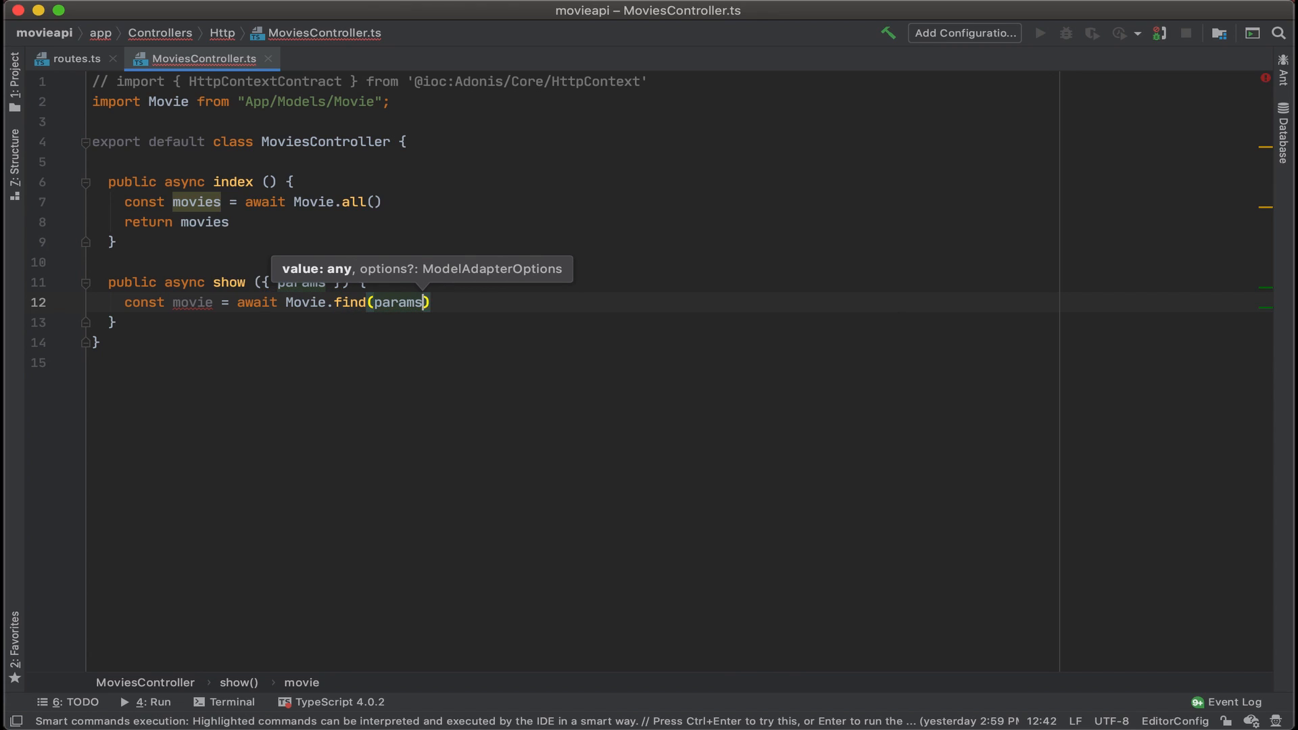
pyautogui.write('.id')
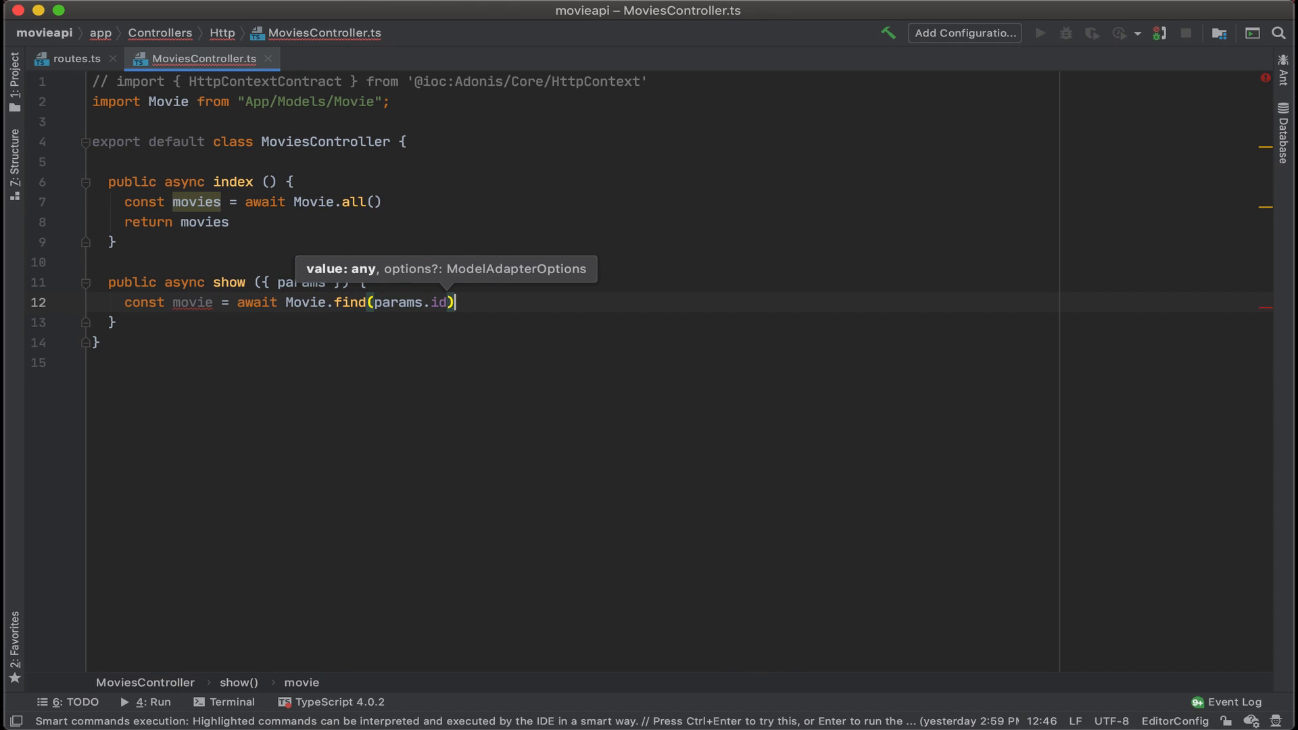
pyautogui.write('re')
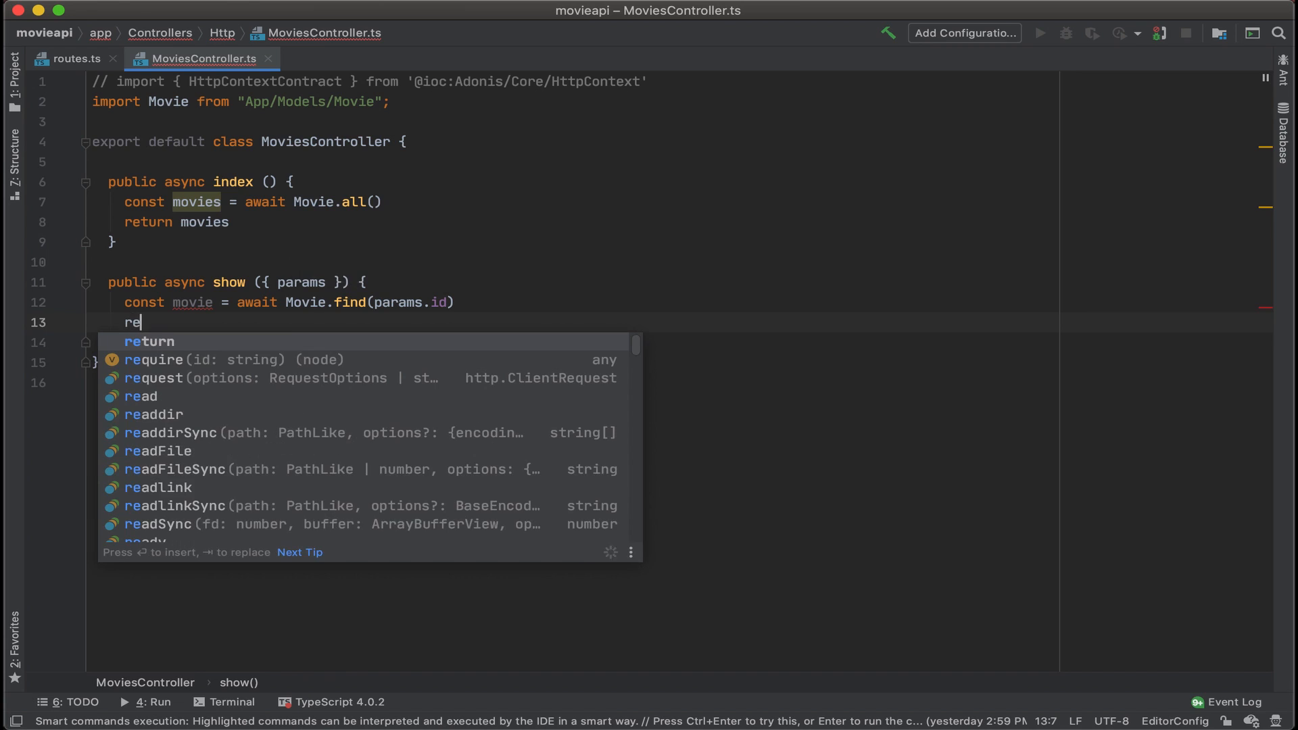
pyautogui.write('turn movie')
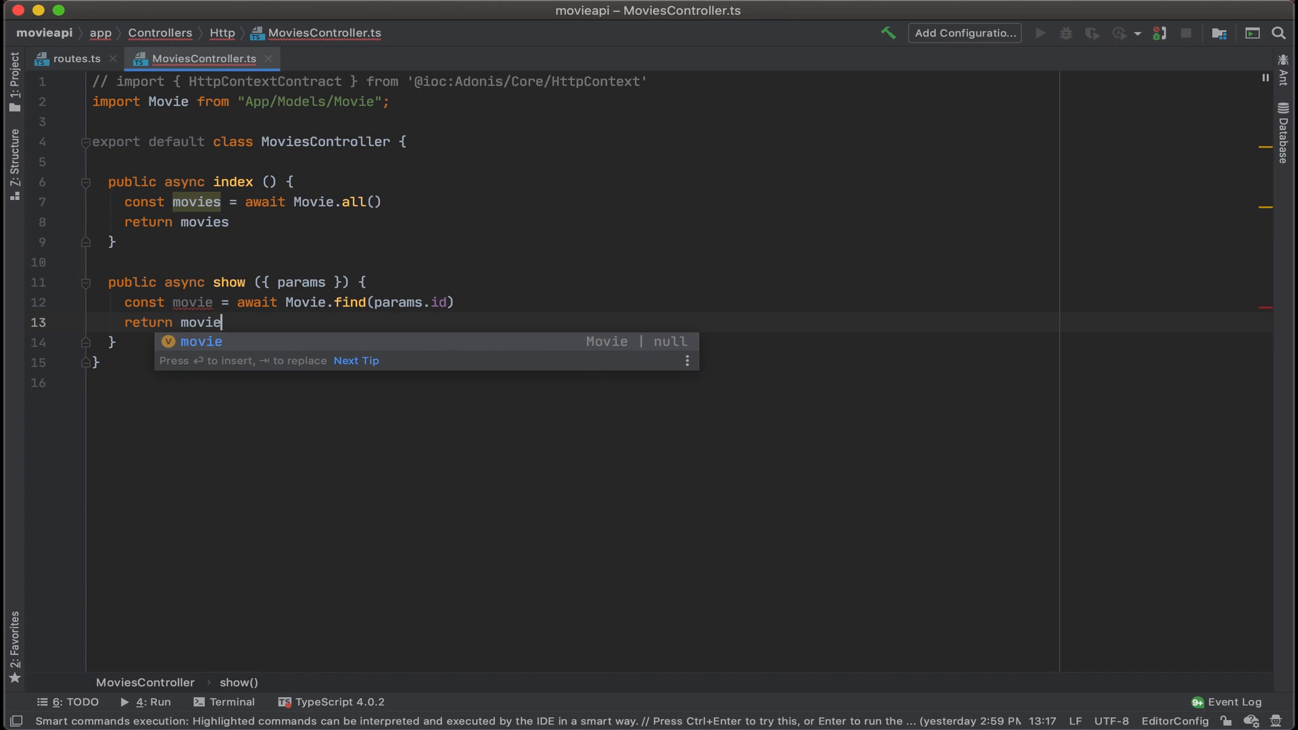